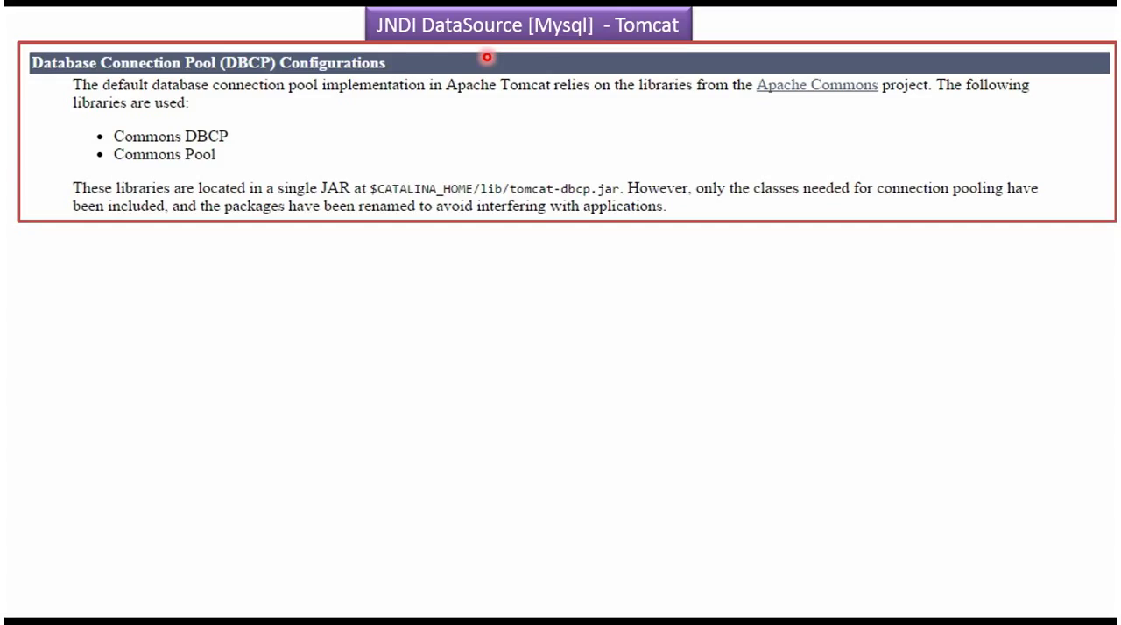
{"action": "mouse_move", "coordinate": [256, 107]}
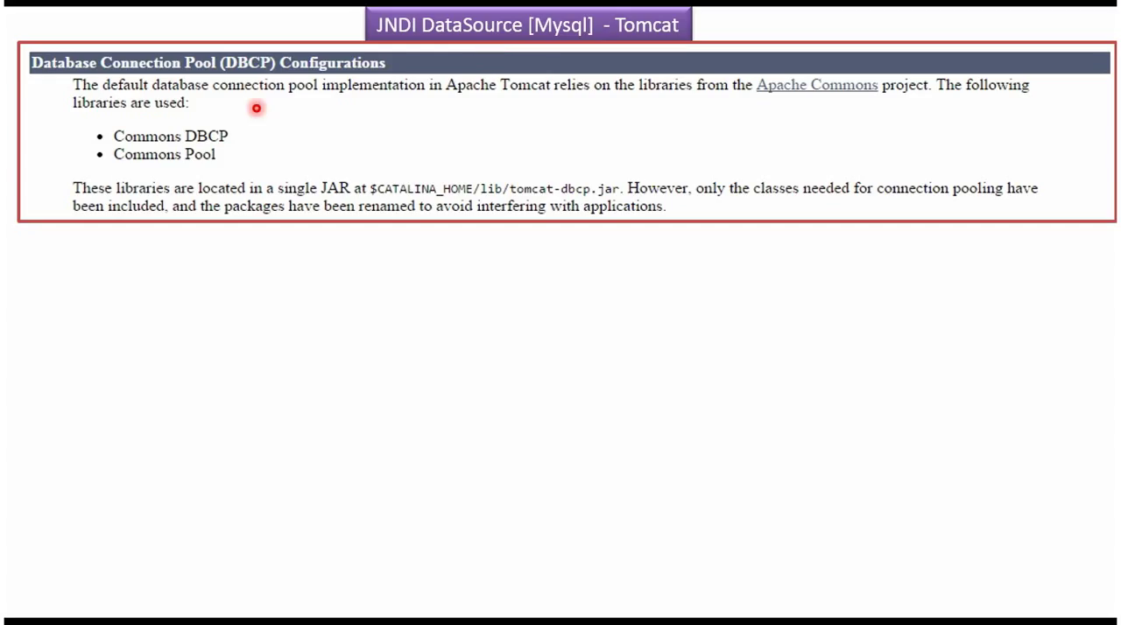
{"action": "mouse_move", "coordinate": [263, 76]}
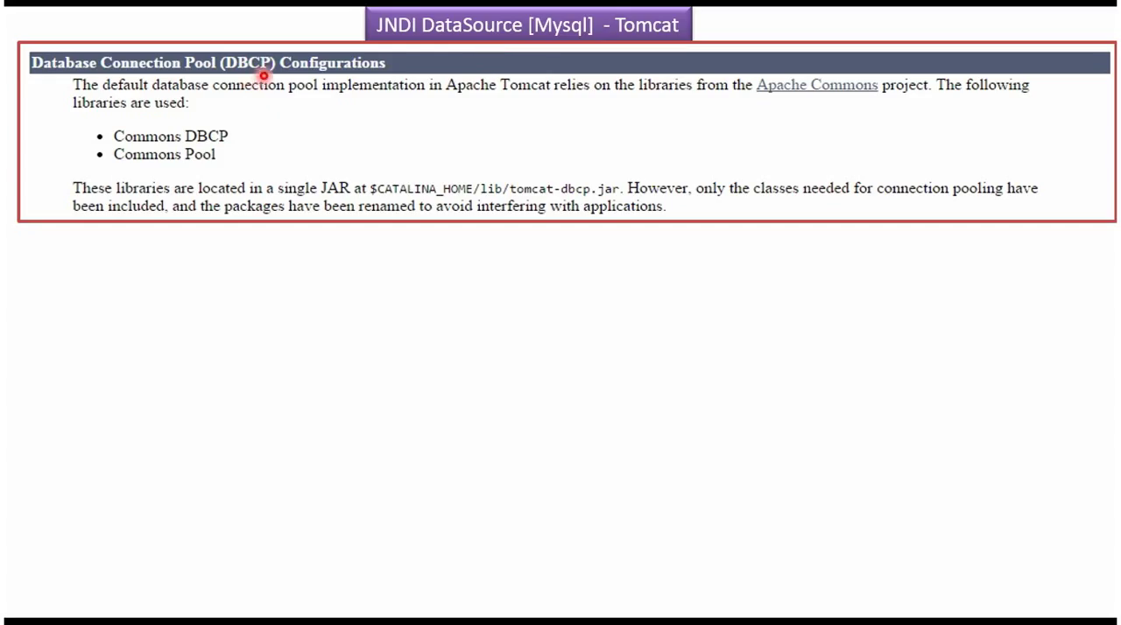
{"action": "mouse_move", "coordinate": [246, 118]}
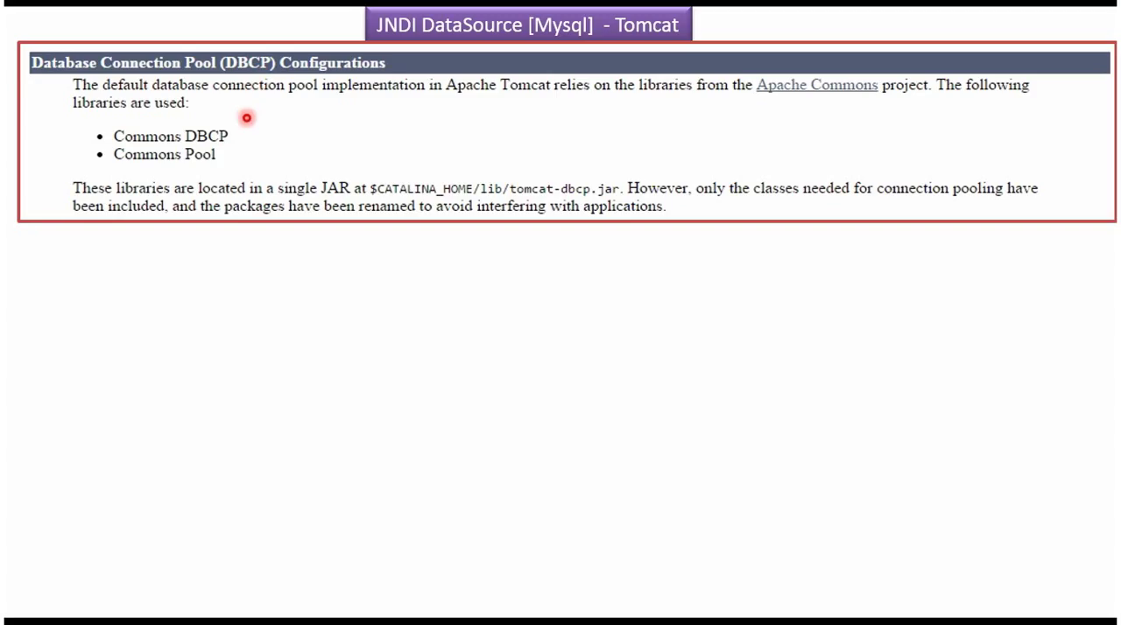
{"action": "mouse_move", "coordinate": [216, 154]}
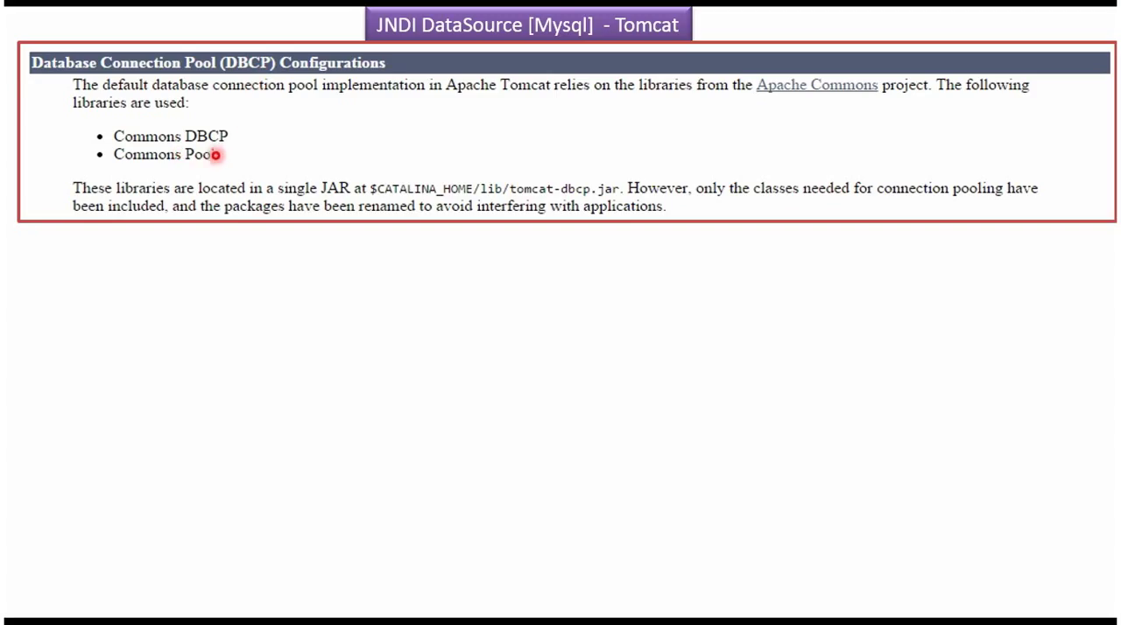
{"action": "mouse_move", "coordinate": [212, 169]}
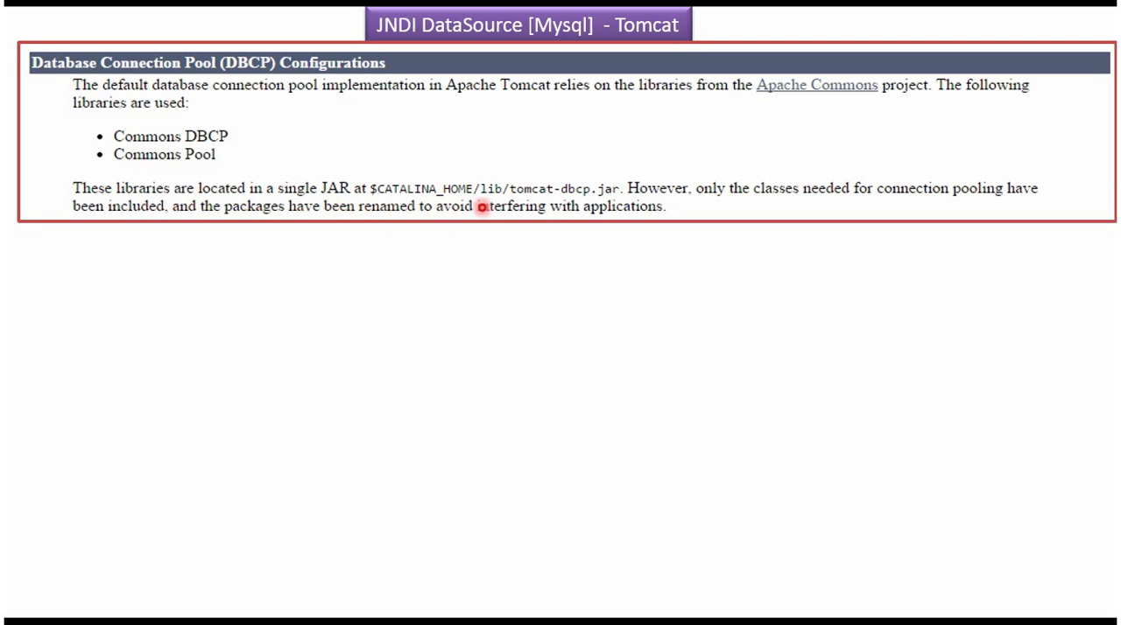
{"action": "mouse_move", "coordinate": [527, 199]}
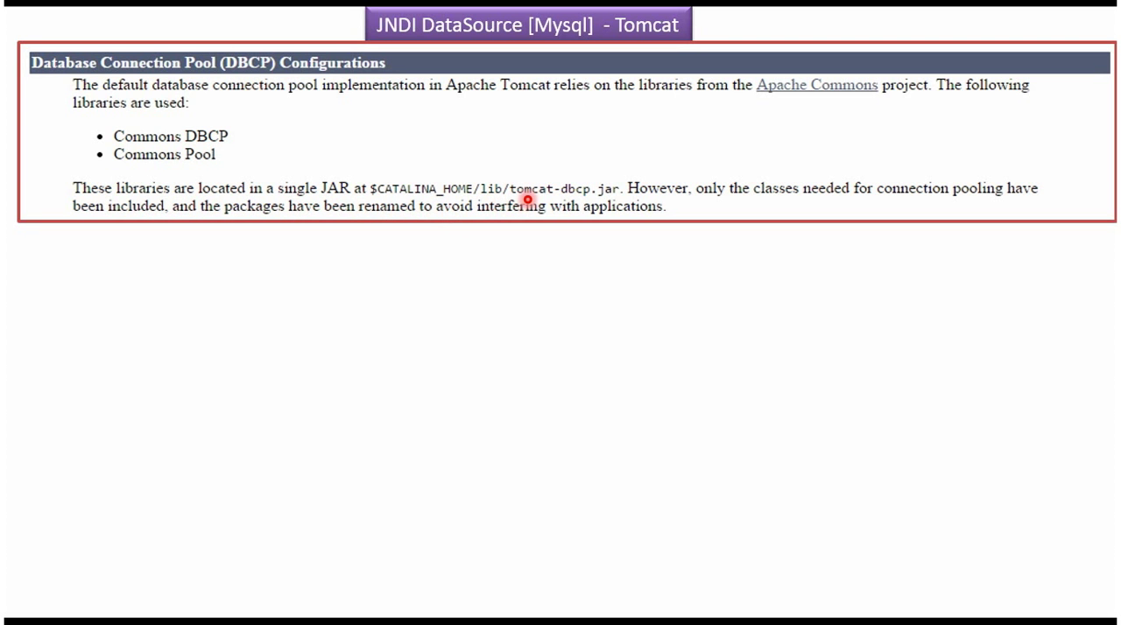
{"action": "mouse_move", "coordinate": [611, 196]}
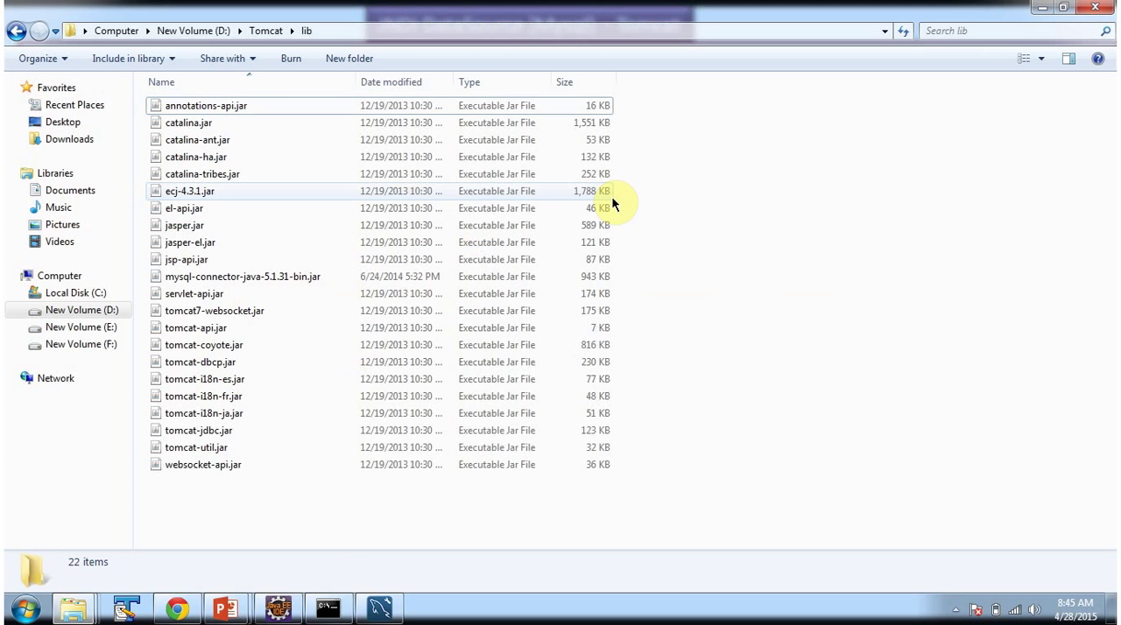
Run the query on world.city to show its first ten rows in the result grid
{"action": "left_click", "coordinate": [201, 361]}
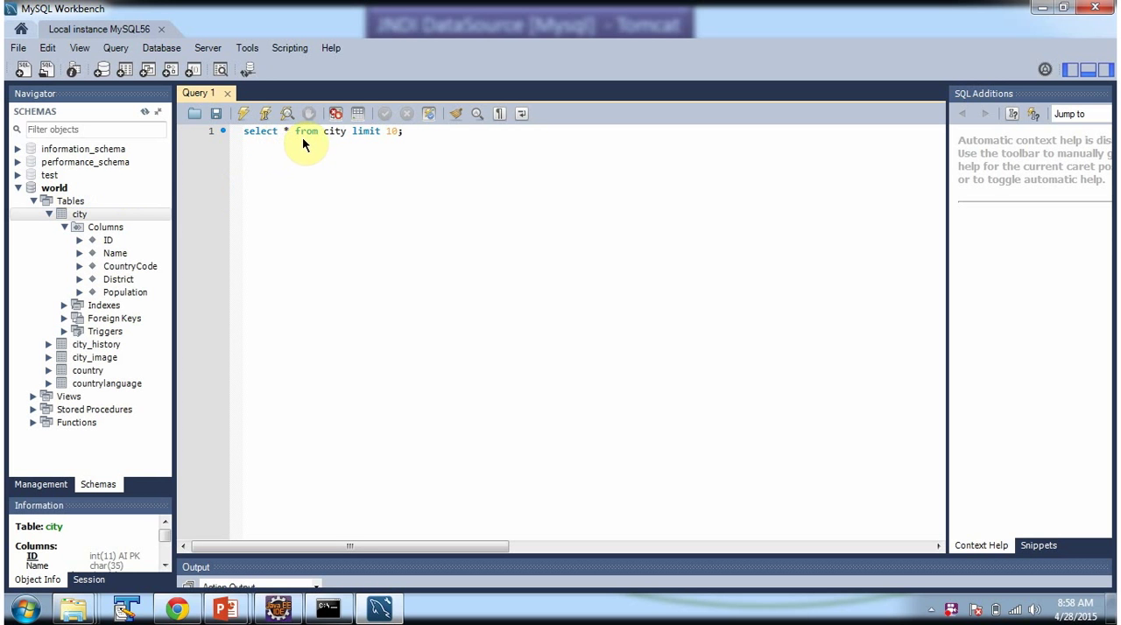
{"action": "mouse_move", "coordinate": [405, 143]}
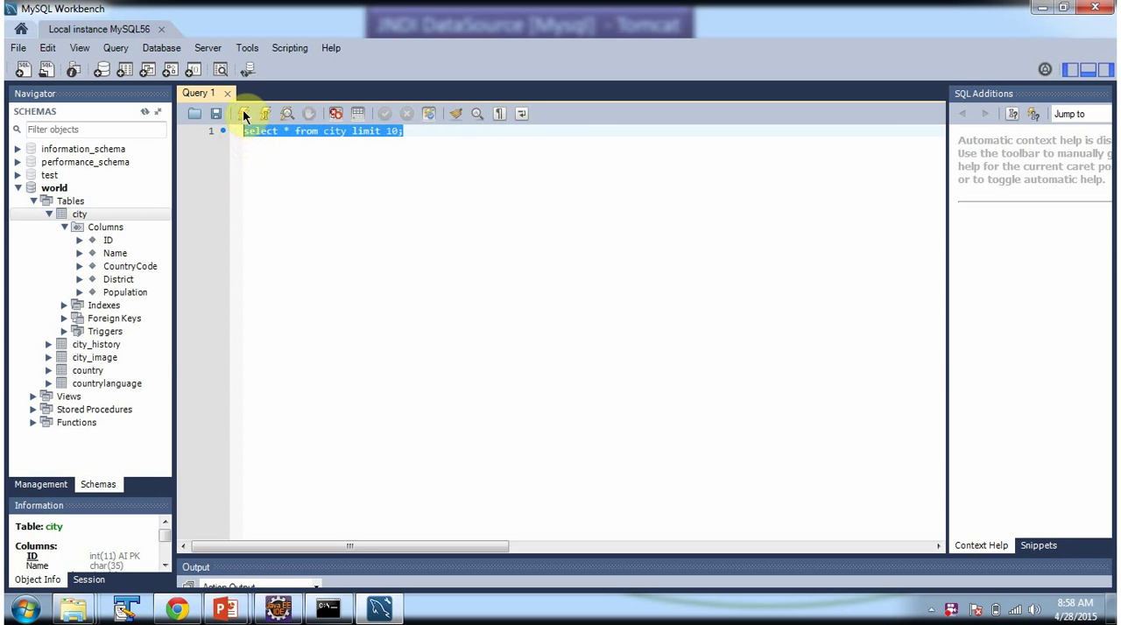
{"action": "left_click", "coordinate": [245, 113]}
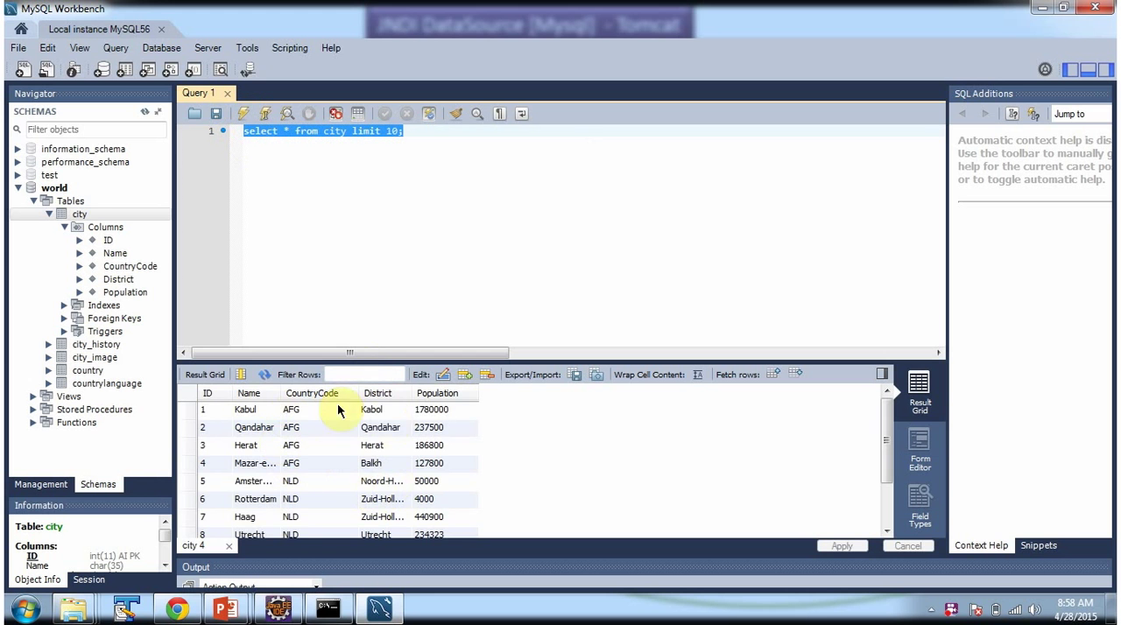
{"action": "left_click", "coordinate": [381, 463]}
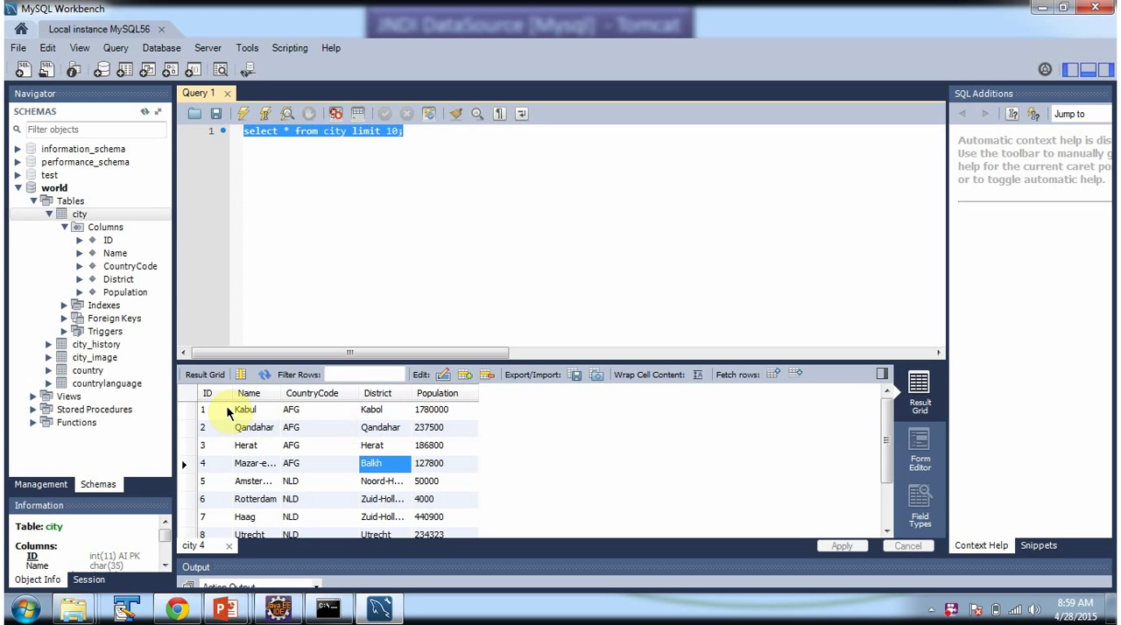
{"action": "mouse_move", "coordinate": [349, 502]}
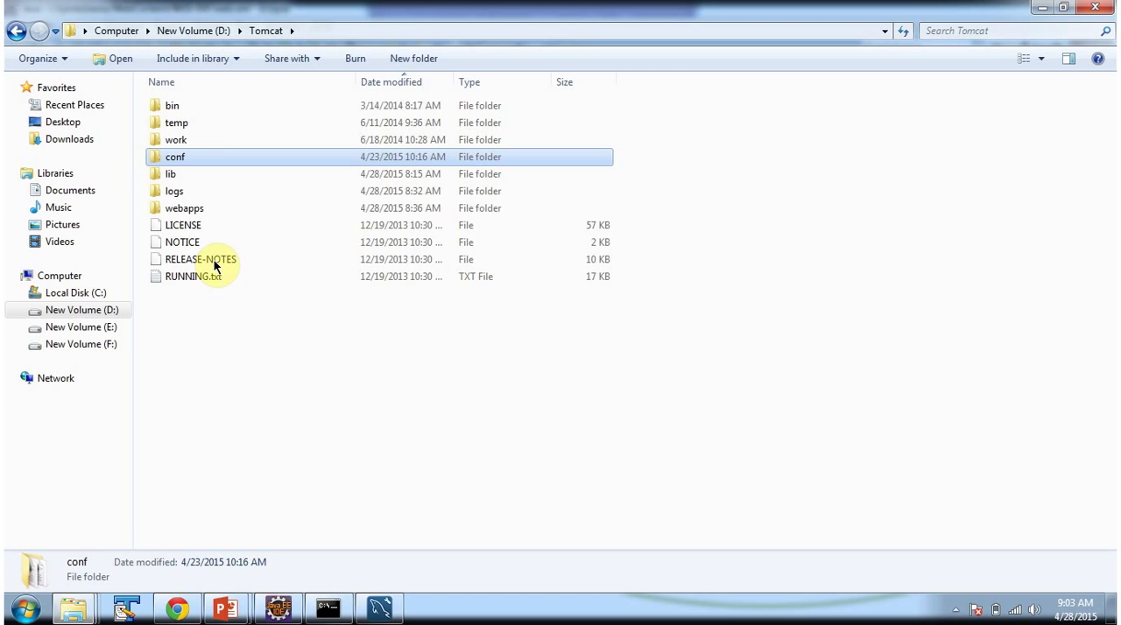
{"action": "mouse_move", "coordinate": [184, 157]}
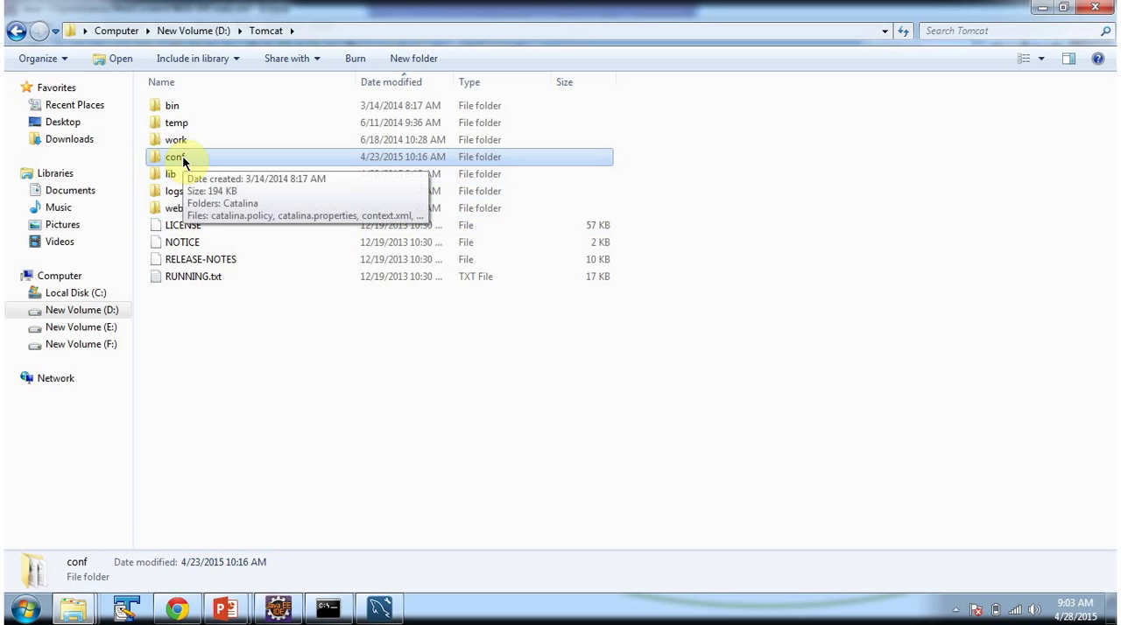
Open context.xml from Tomcat's conf folder in TextPad via the right-click menu
{"action": "double_click", "coordinate": [175, 156]}
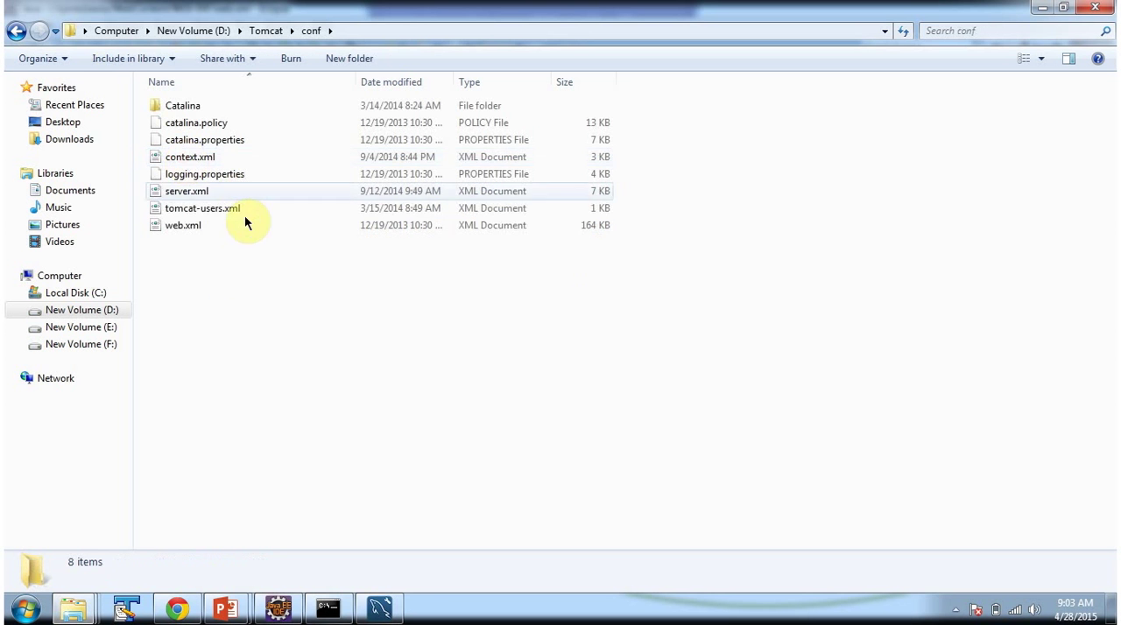
{"action": "right_click", "coordinate": [190, 157]}
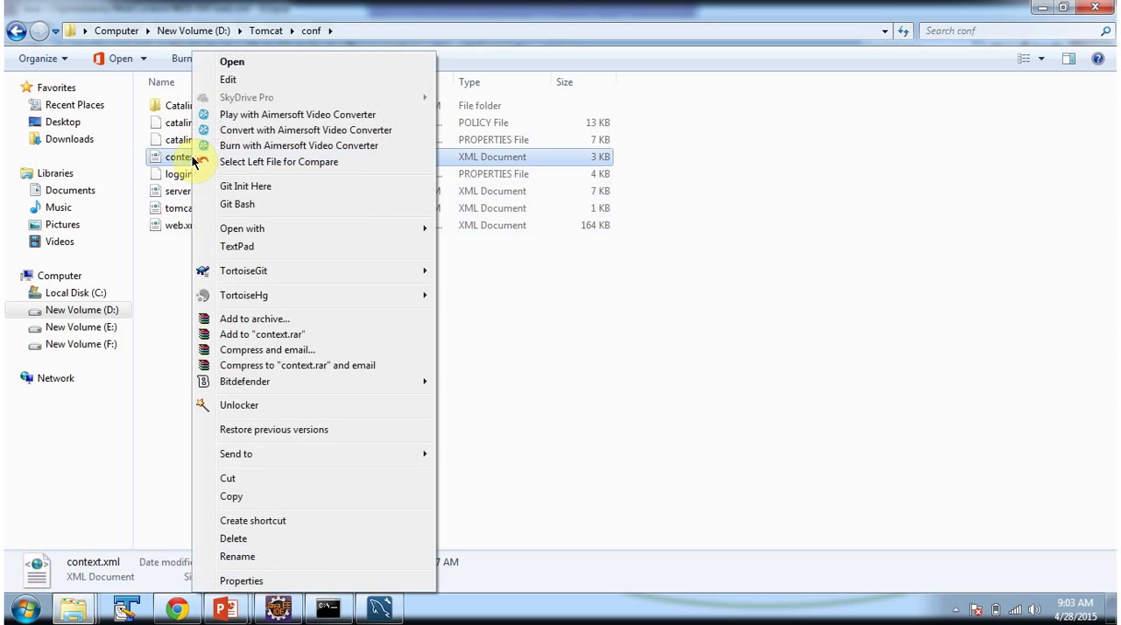
{"action": "mouse_move", "coordinate": [237, 246]}
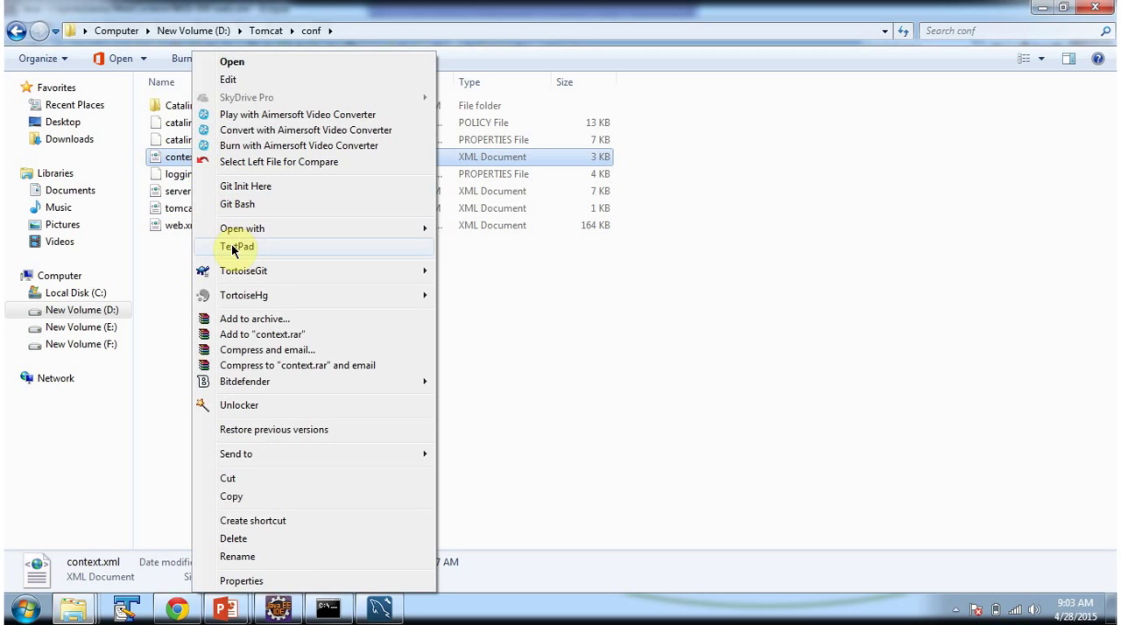
{"action": "left_click", "coordinate": [236, 246]}
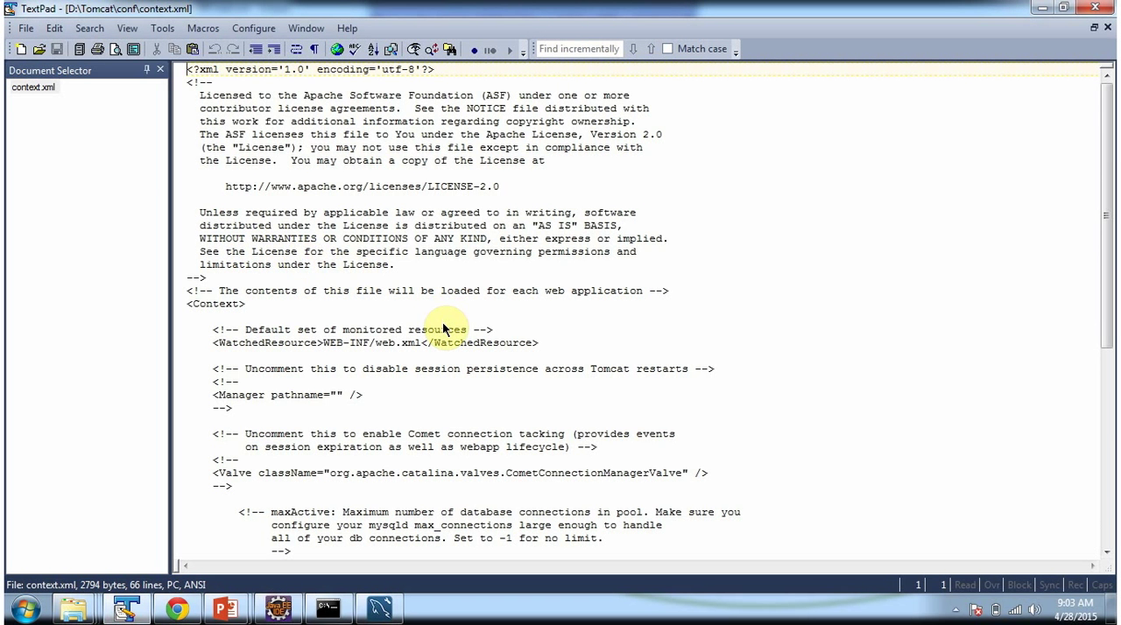
{"action": "scroll", "scroll_direction": "down", "scroll_amount": 3}
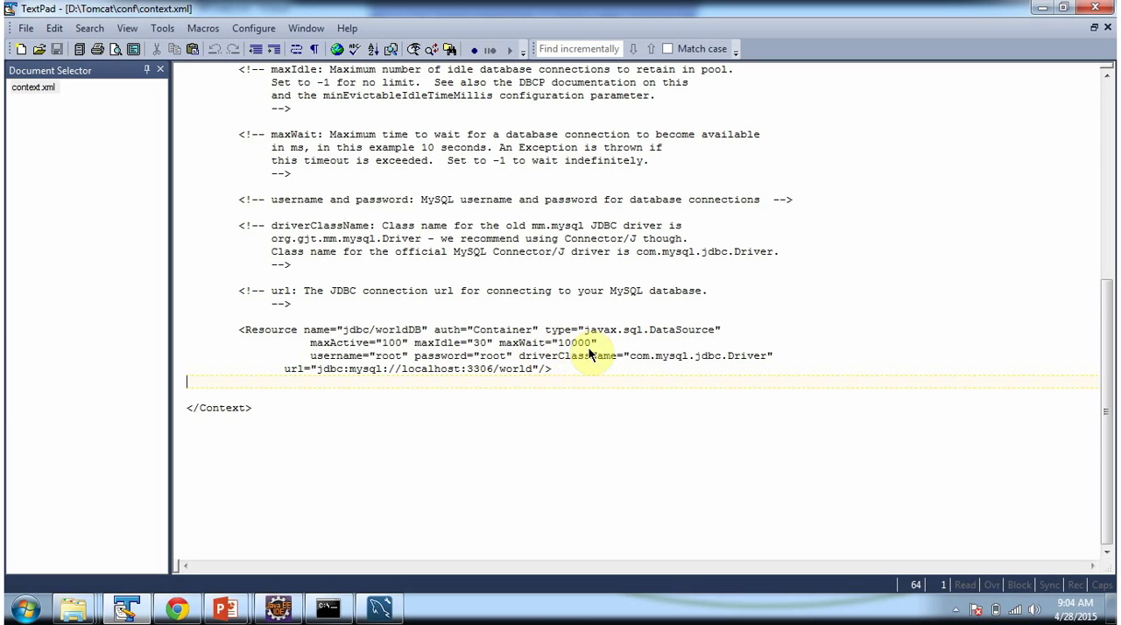
{"action": "mouse_move", "coordinate": [688, 333]}
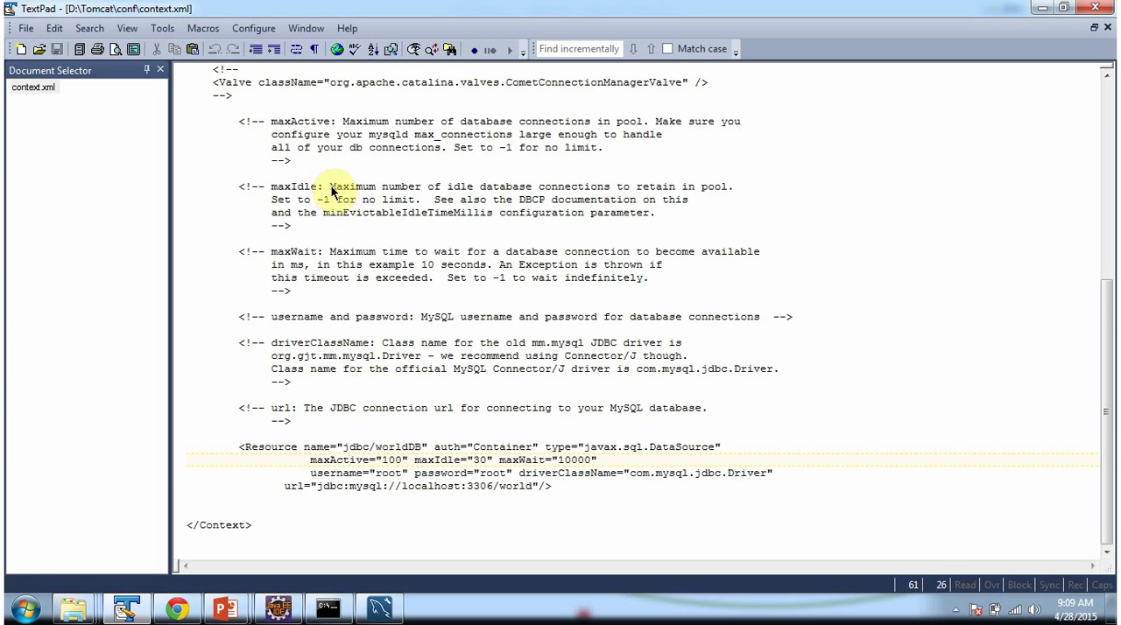
{"action": "mouse_move", "coordinate": [480, 140]}
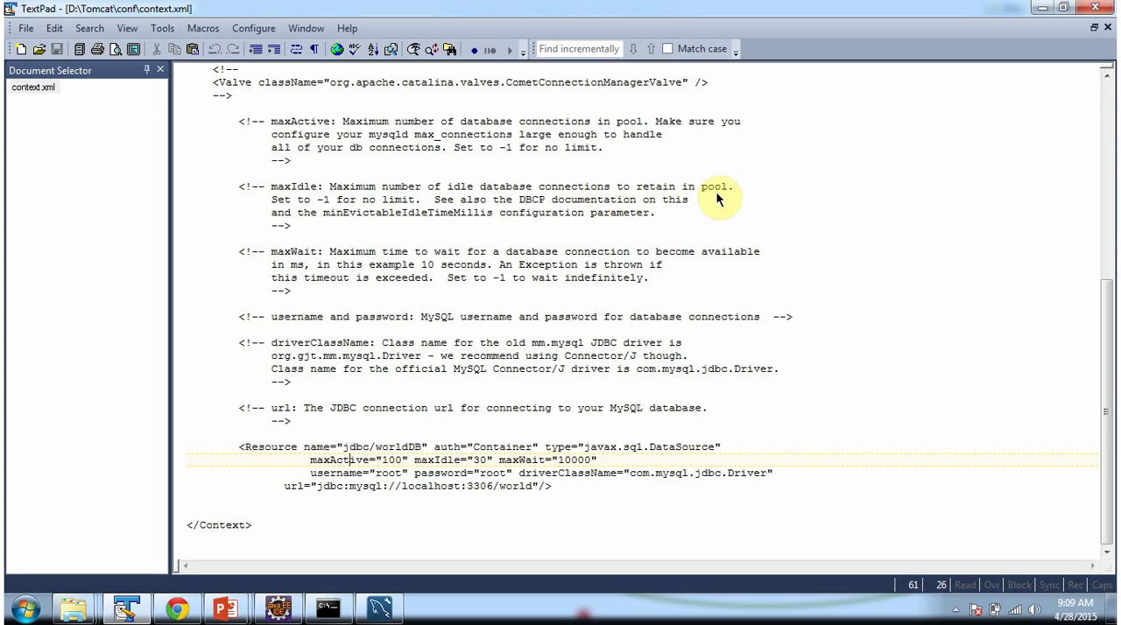
{"action": "mouse_move", "coordinate": [576, 465]}
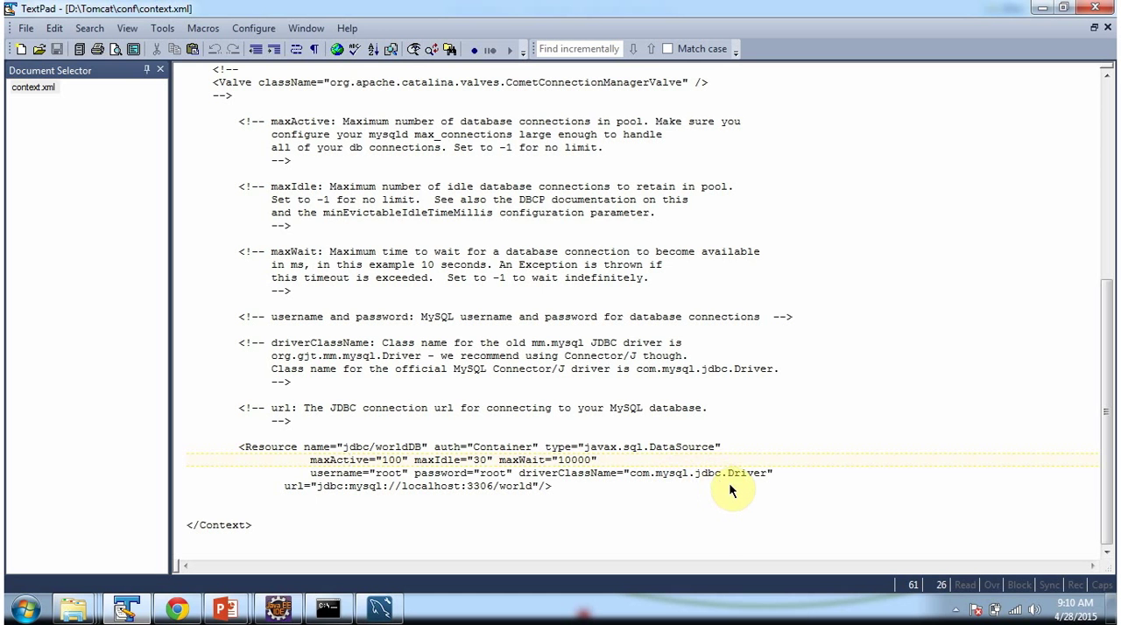
{"action": "mouse_move", "coordinate": [322, 493]}
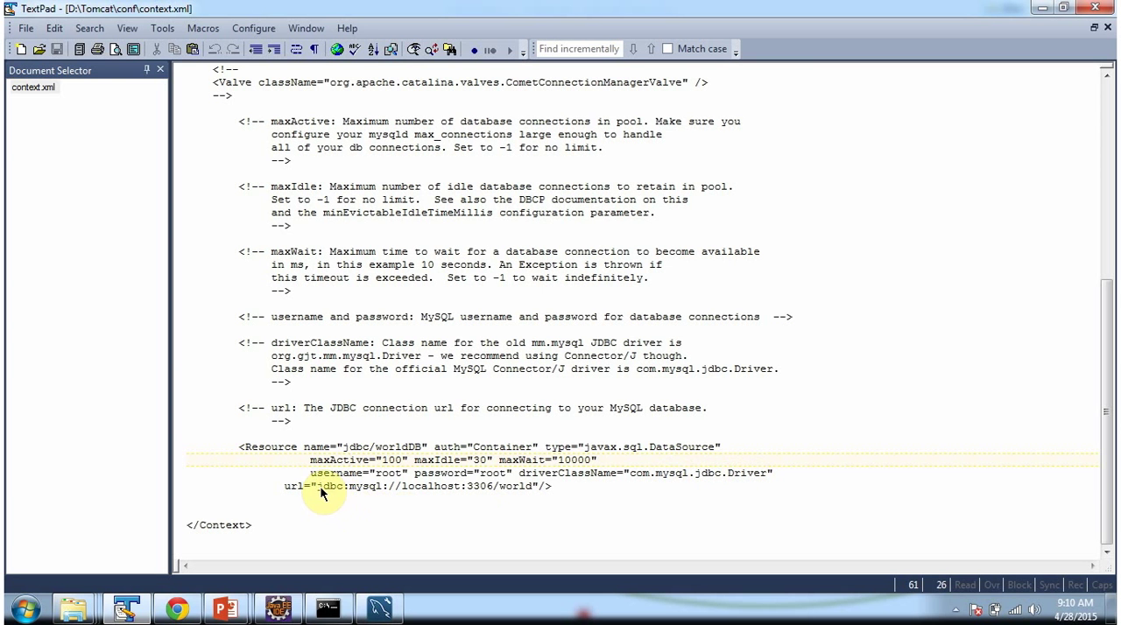
{"action": "left_click_drag", "start_coordinate": [322, 487], "coordinate": [534, 486]}
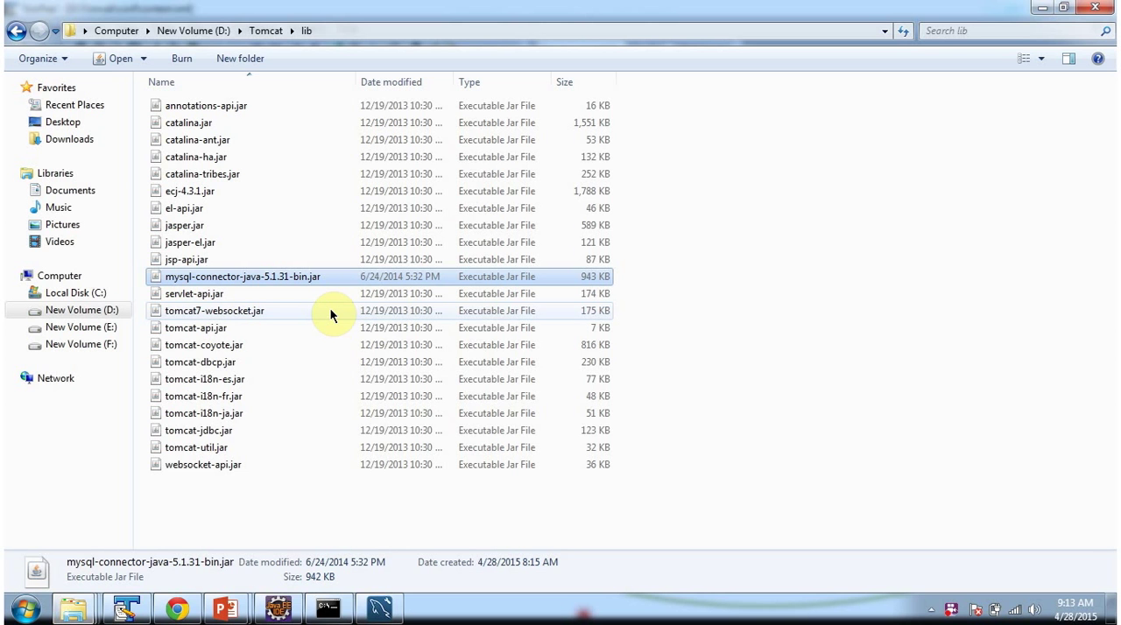
{"action": "mouse_move", "coordinate": [184, 294]}
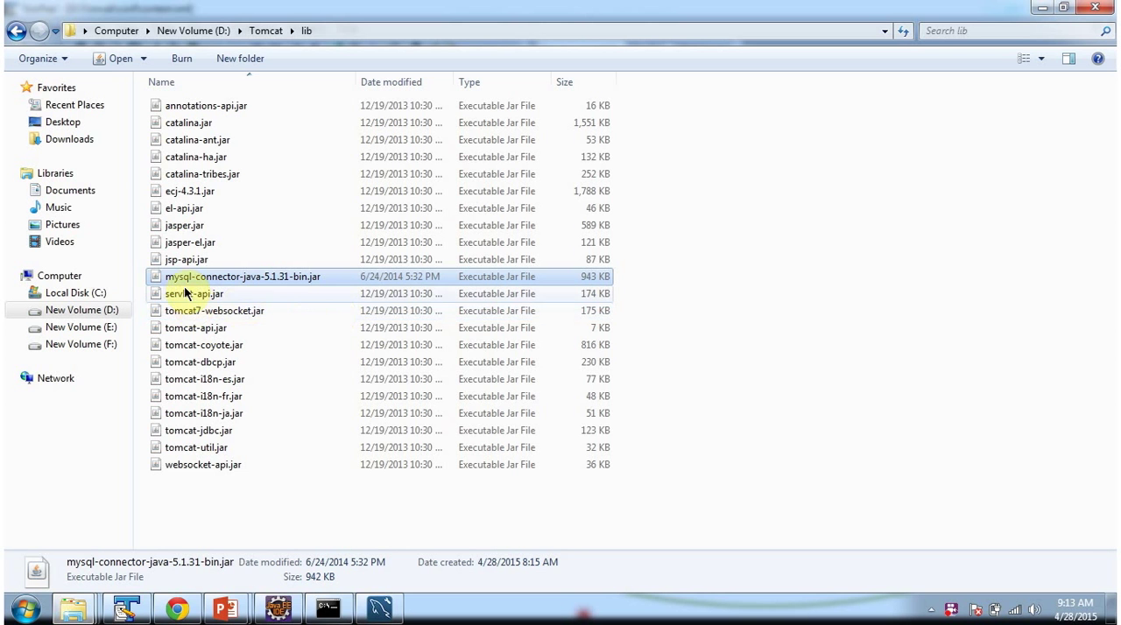
{"action": "mouse_move", "coordinate": [293, 287]}
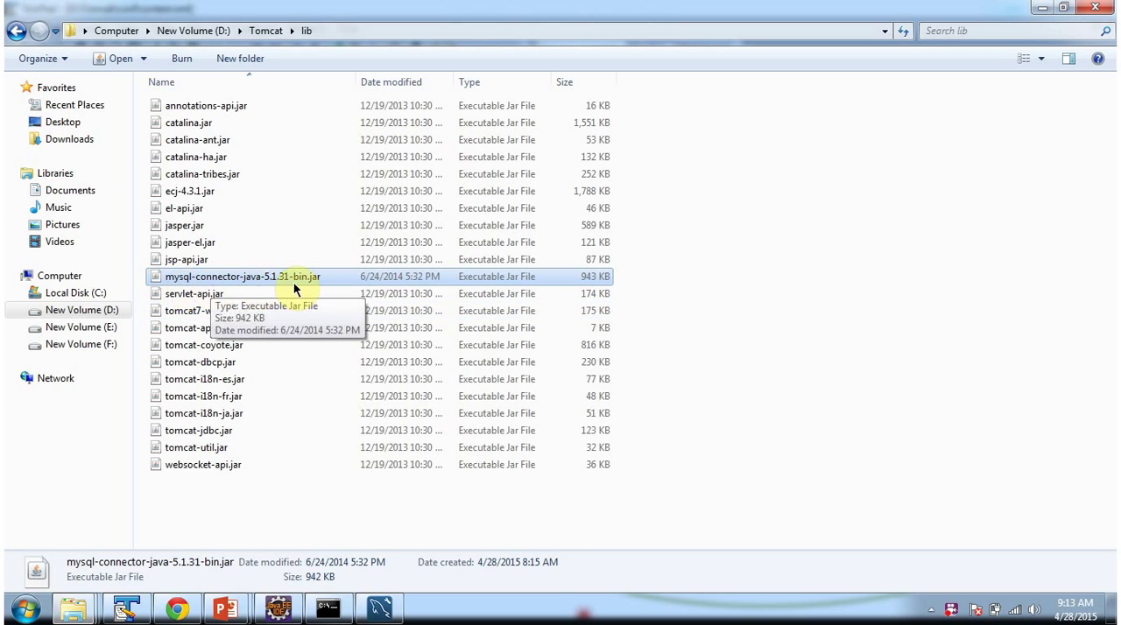
{"action": "mouse_move", "coordinate": [340, 243]}
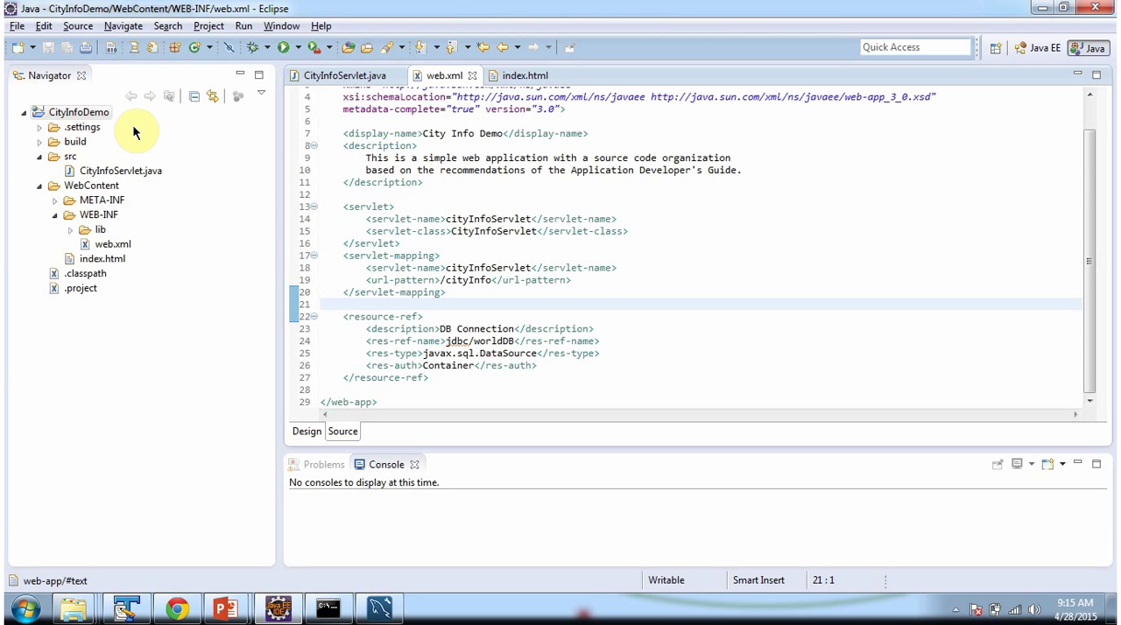
{"action": "left_click", "coordinate": [79, 112]}
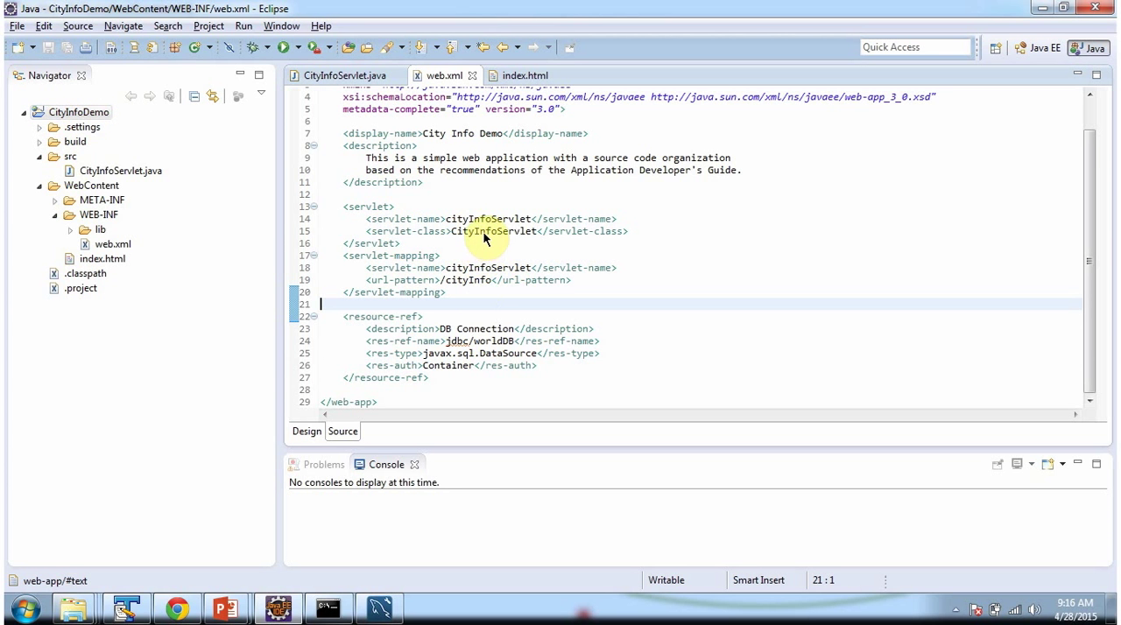
{"action": "double_click", "coordinate": [495, 230]}
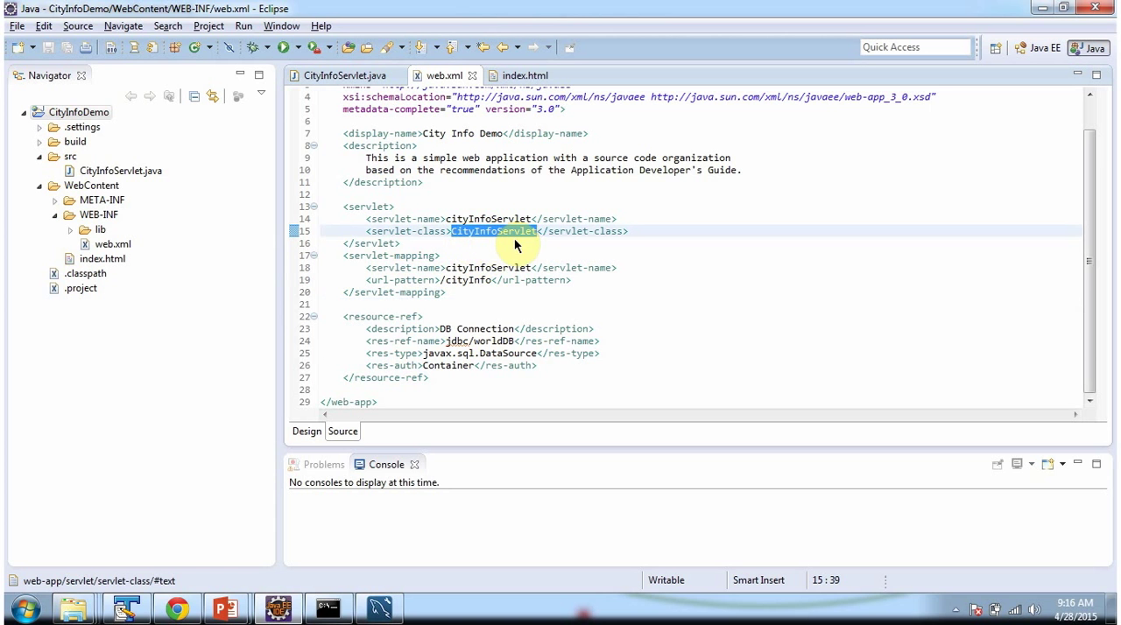
{"action": "mouse_move", "coordinate": [464, 292]}
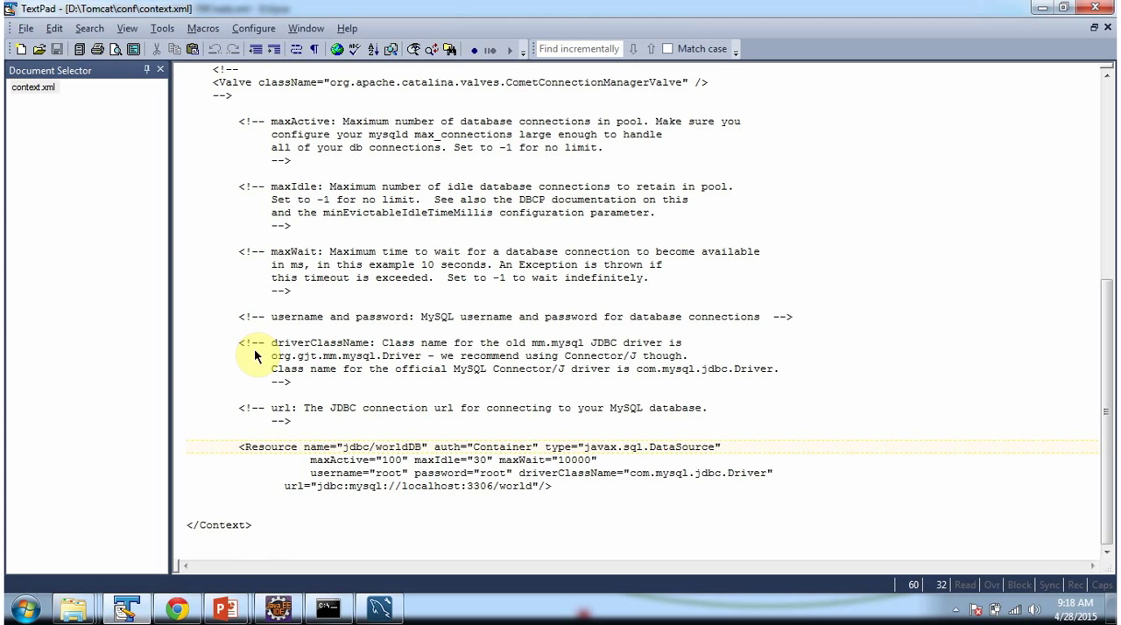
Highlight the jdbc/worldDB Resource attributes in context.xml, then go back to Eclipse
{"action": "double_click", "coordinate": [354, 447]}
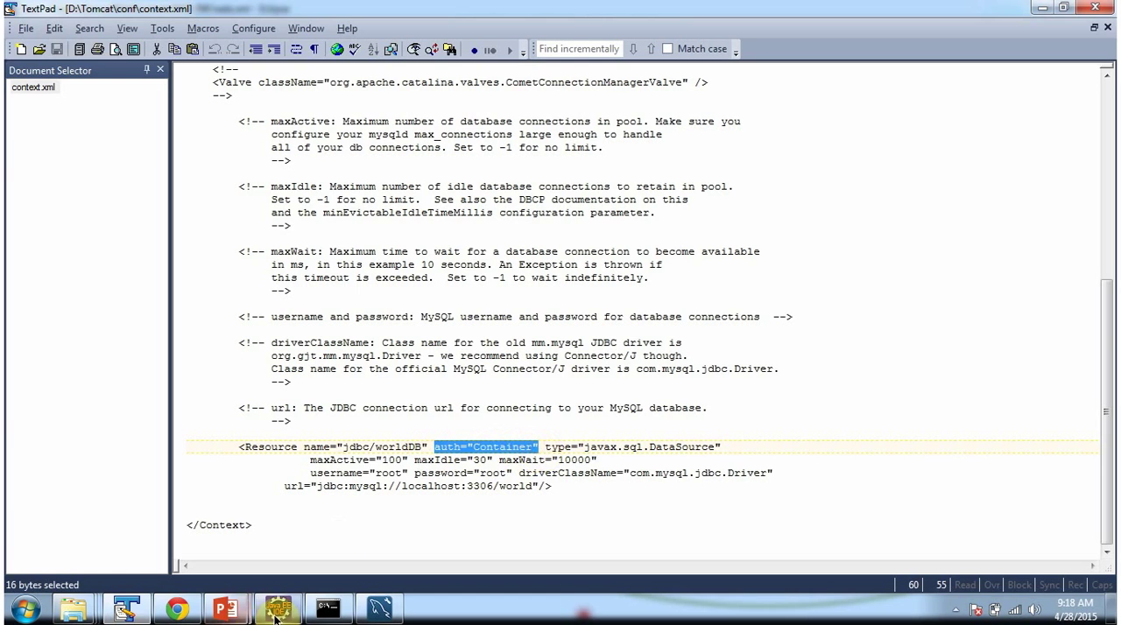
{"action": "left_click", "coordinate": [279, 608]}
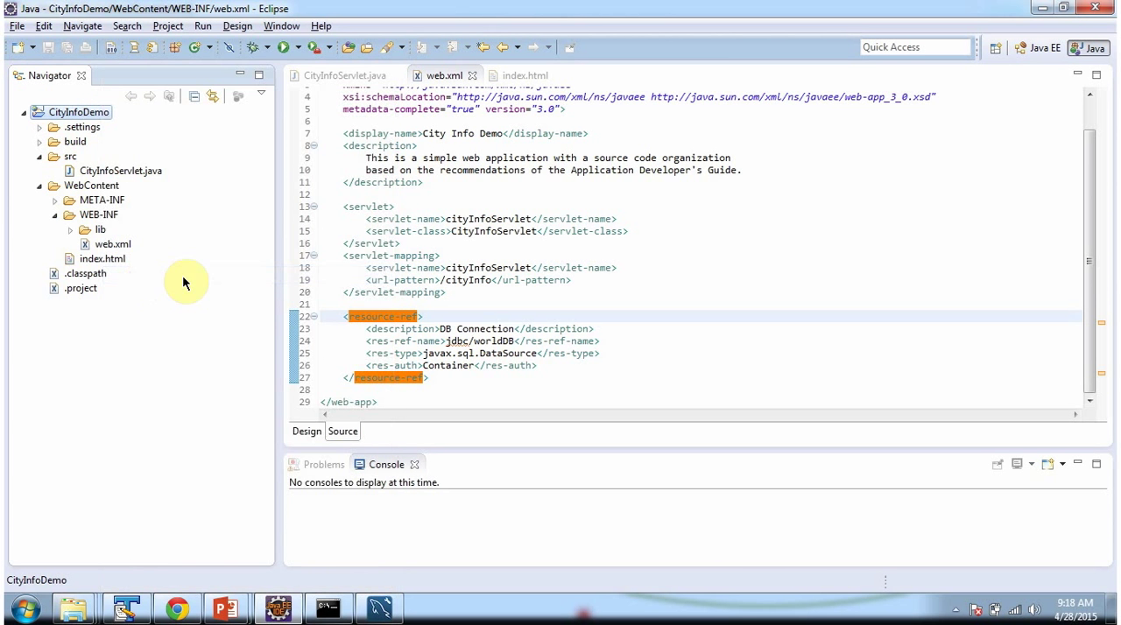
Export CityInfoDemo as D:\Tomcat\webapps\CityInfoDemo.war, then bring up the Tomcat console
{"action": "left_click", "coordinate": [15, 26]}
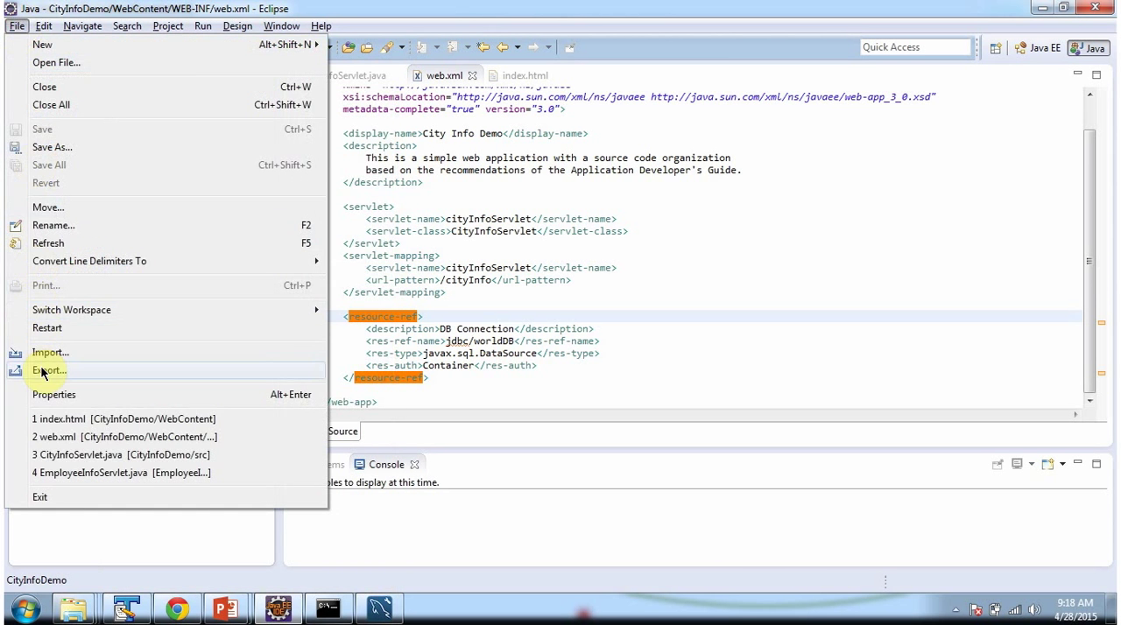
{"action": "left_click", "coordinate": [49, 369]}
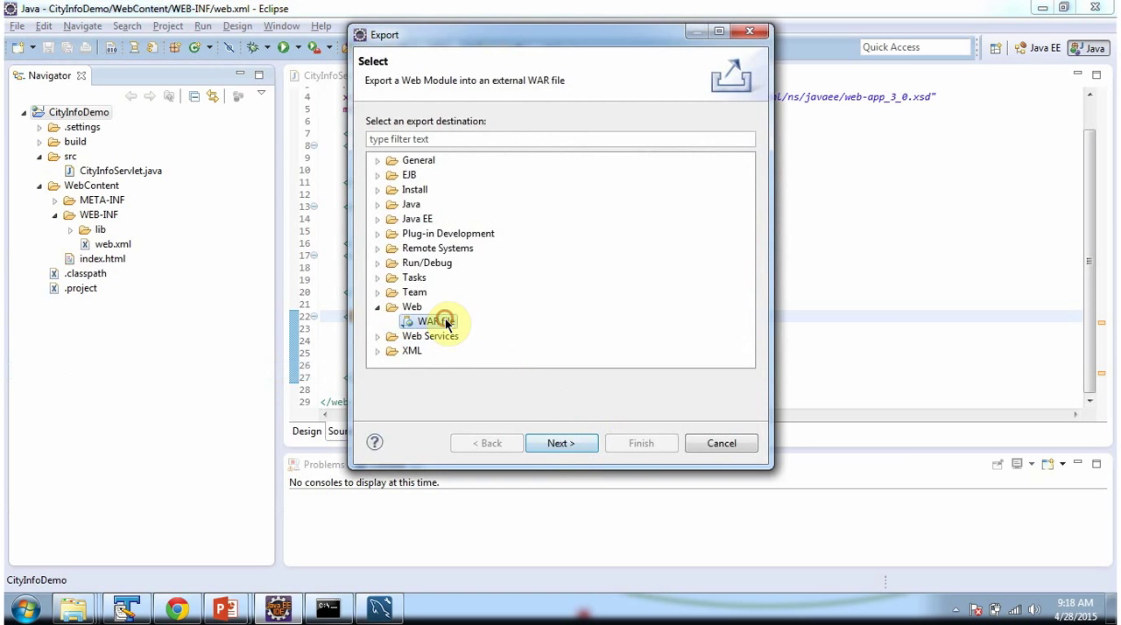
{"action": "left_click", "coordinate": [561, 443]}
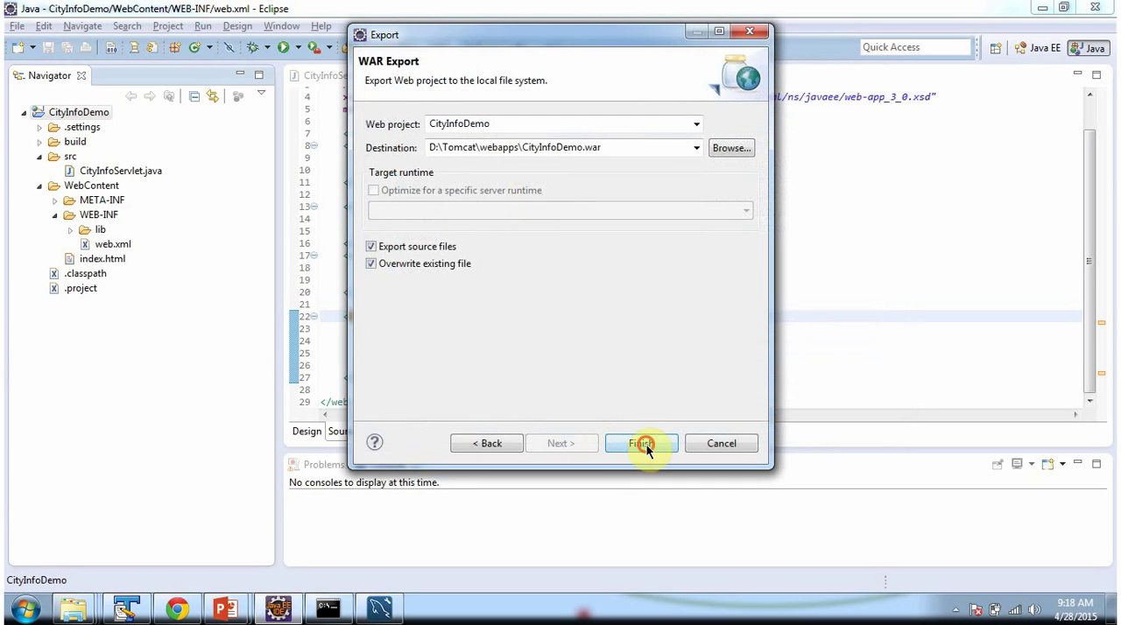
{"action": "left_click", "coordinate": [641, 443]}
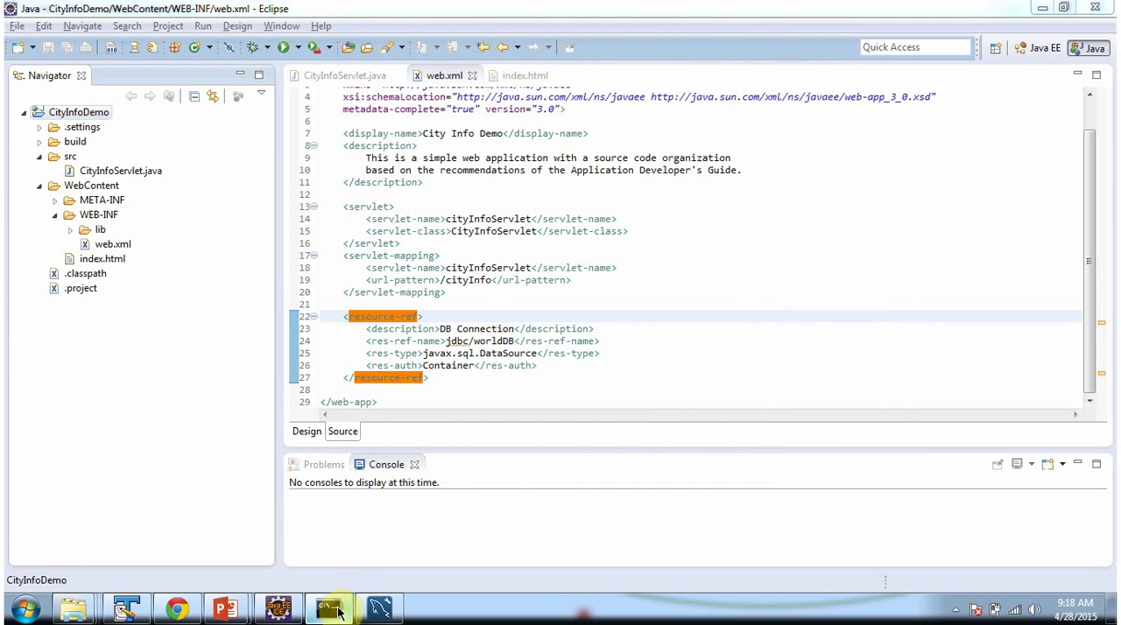
{"action": "left_click", "coordinate": [327, 608]}
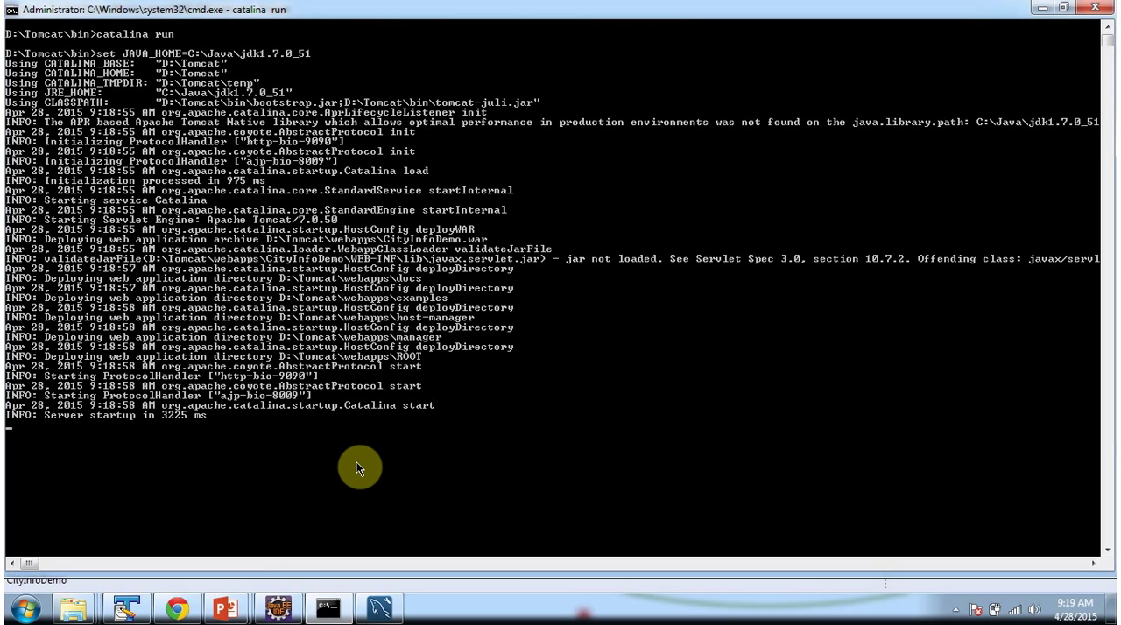
Switch to Chrome for the localhost:9090/CityInfoDemo/ page
{"action": "left_click", "coordinate": [177, 608]}
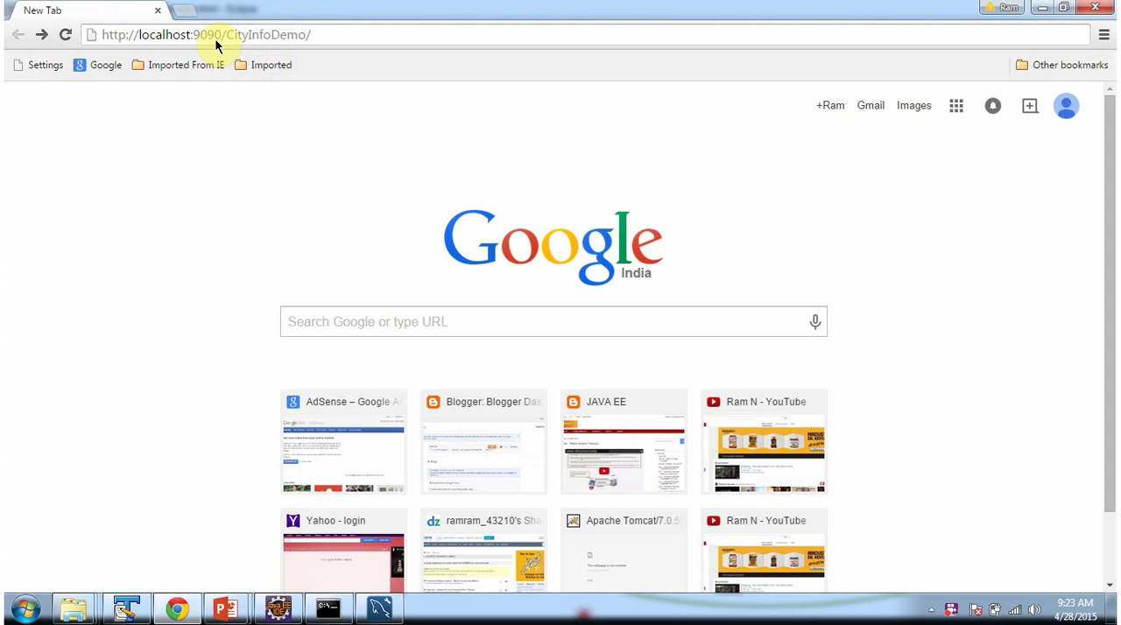
{"action": "mouse_move", "coordinate": [333, 42]}
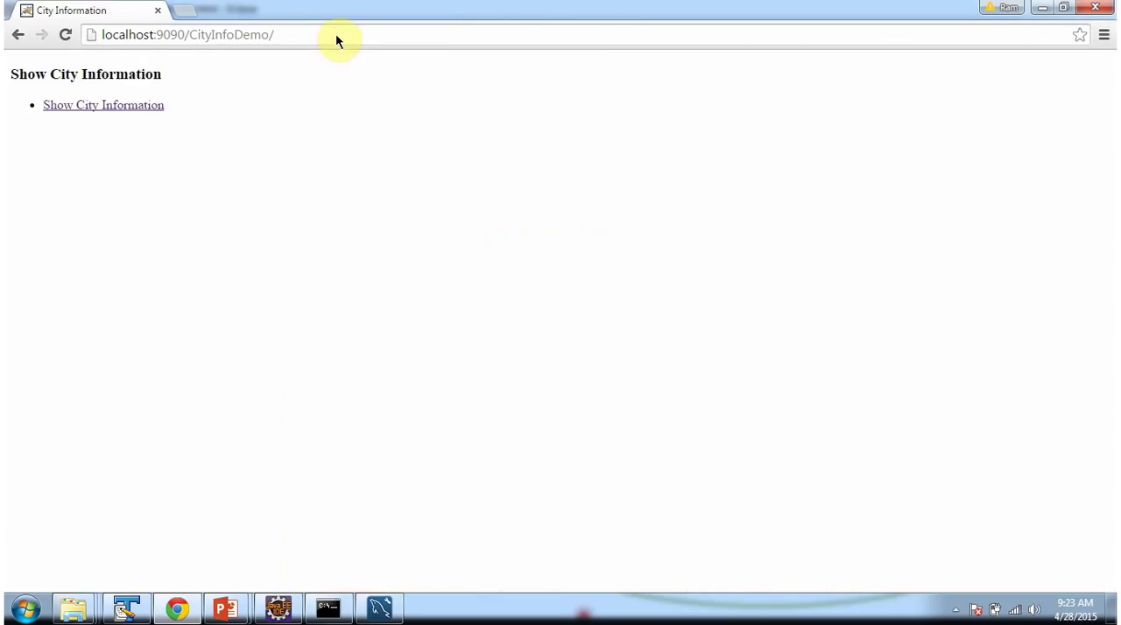
{"action": "mouse_move", "coordinate": [100, 128]}
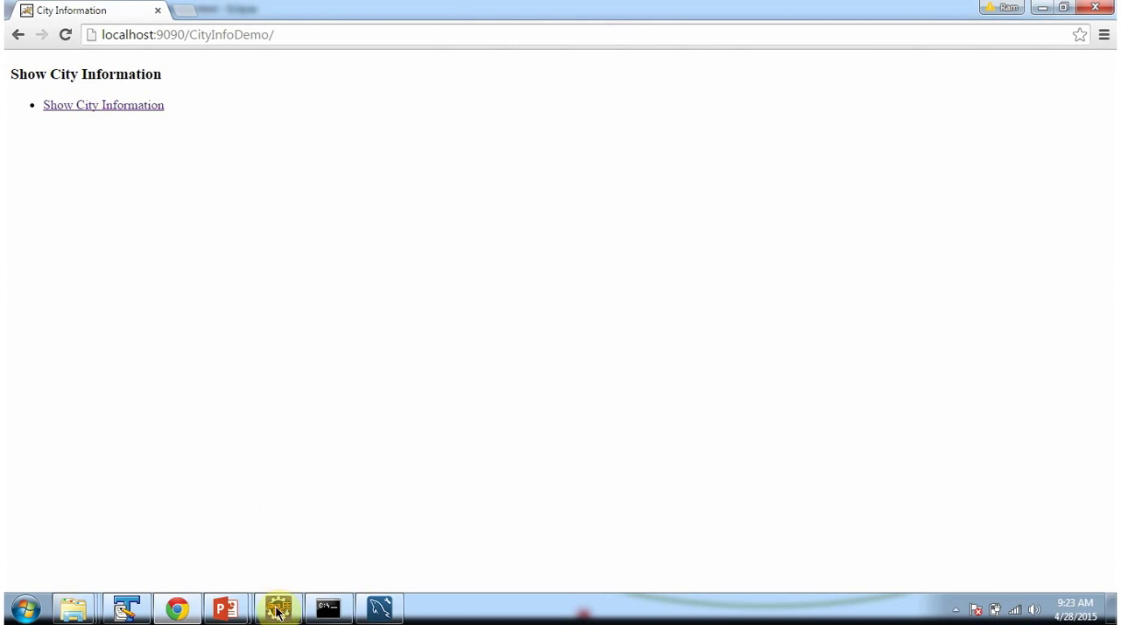
{"action": "left_click", "coordinate": [278, 608]}
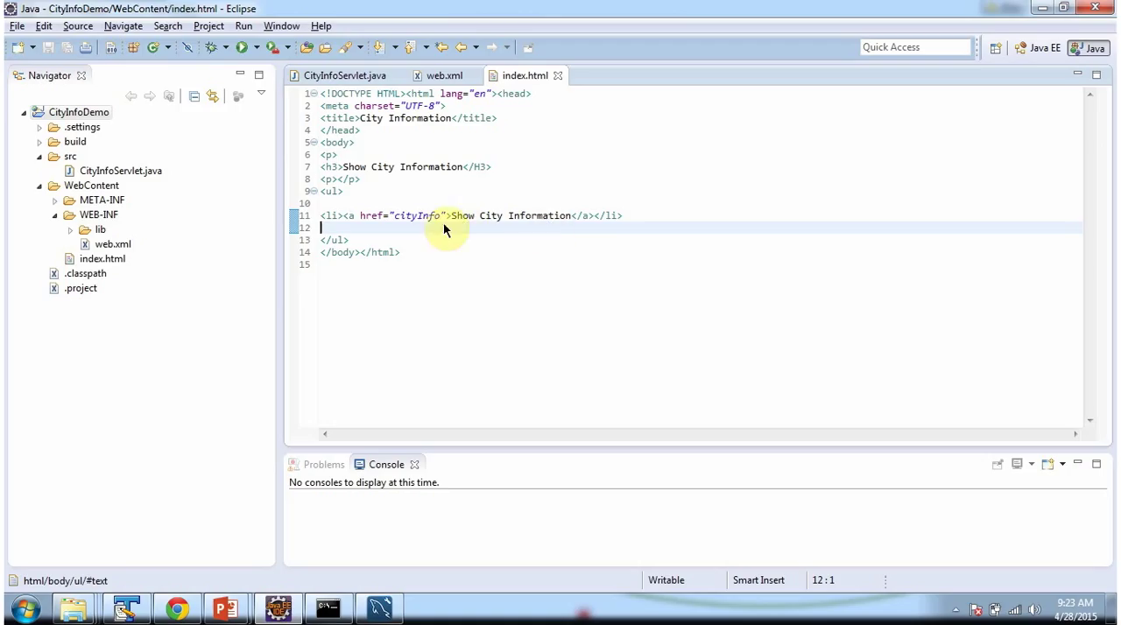
{"action": "double_click", "coordinate": [417, 216]}
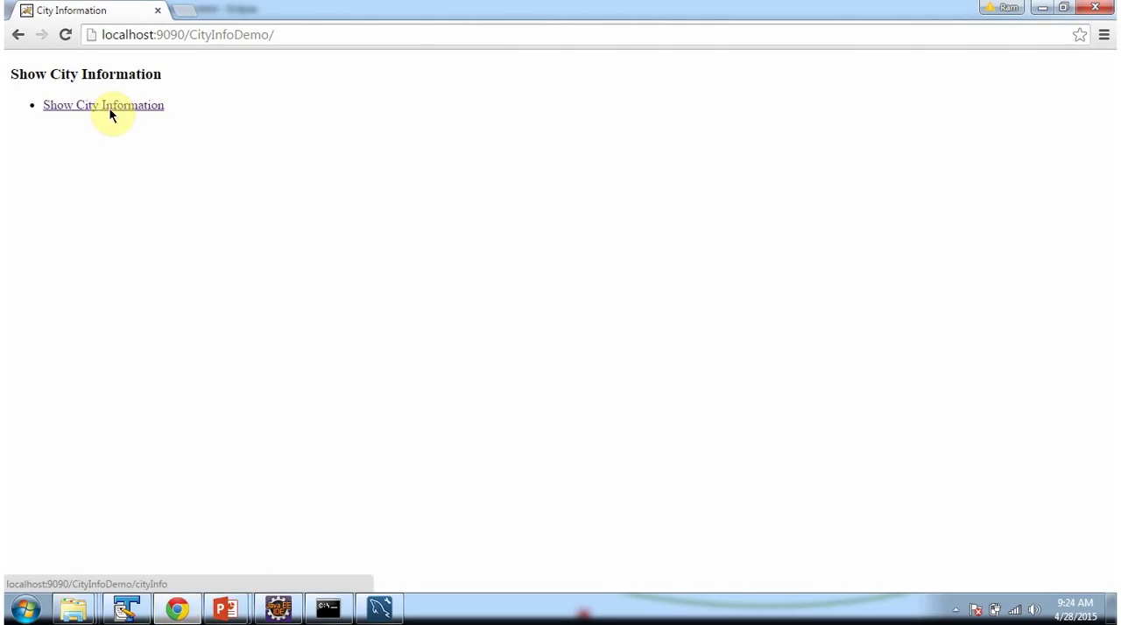
Open the cityInfo listing and inspect the MySQL city records and the cityInfo URL
{"action": "left_click", "coordinate": [104, 104]}
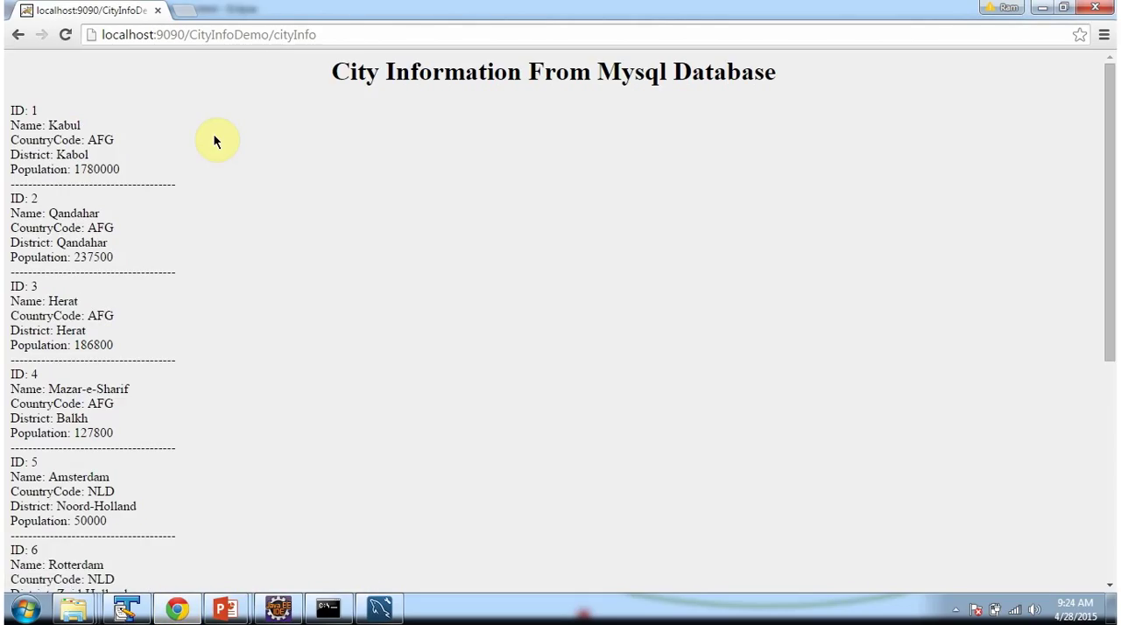
{"action": "left_click_drag", "start_coordinate": [217, 141], "coordinate": [407, 179]}
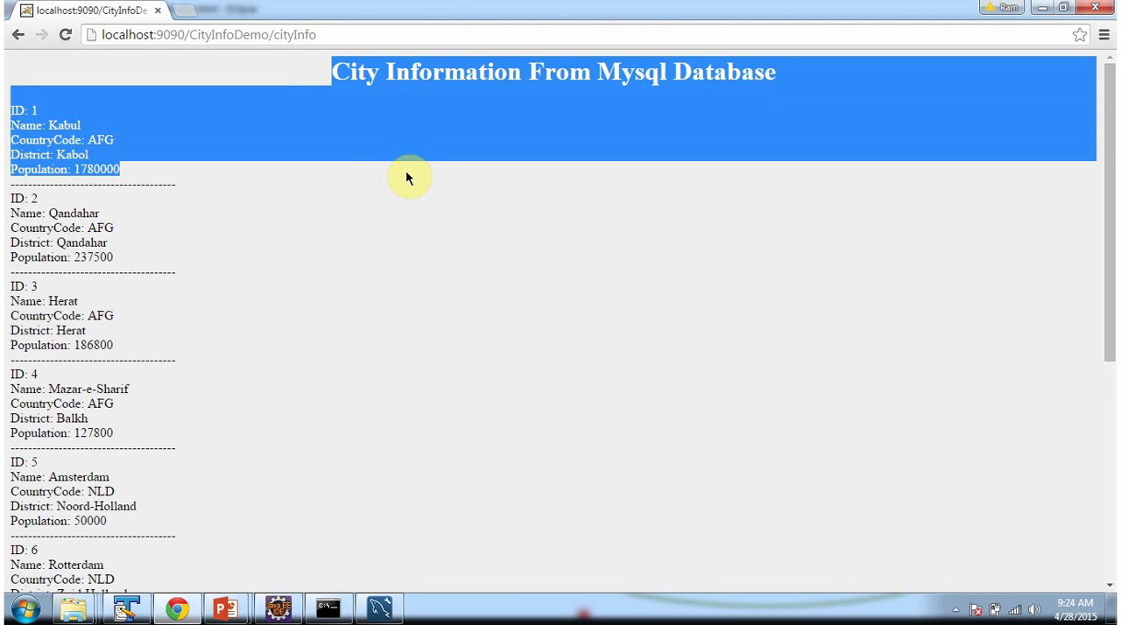
{"action": "scroll", "scroll_direction": "down", "scroll_amount": 3}
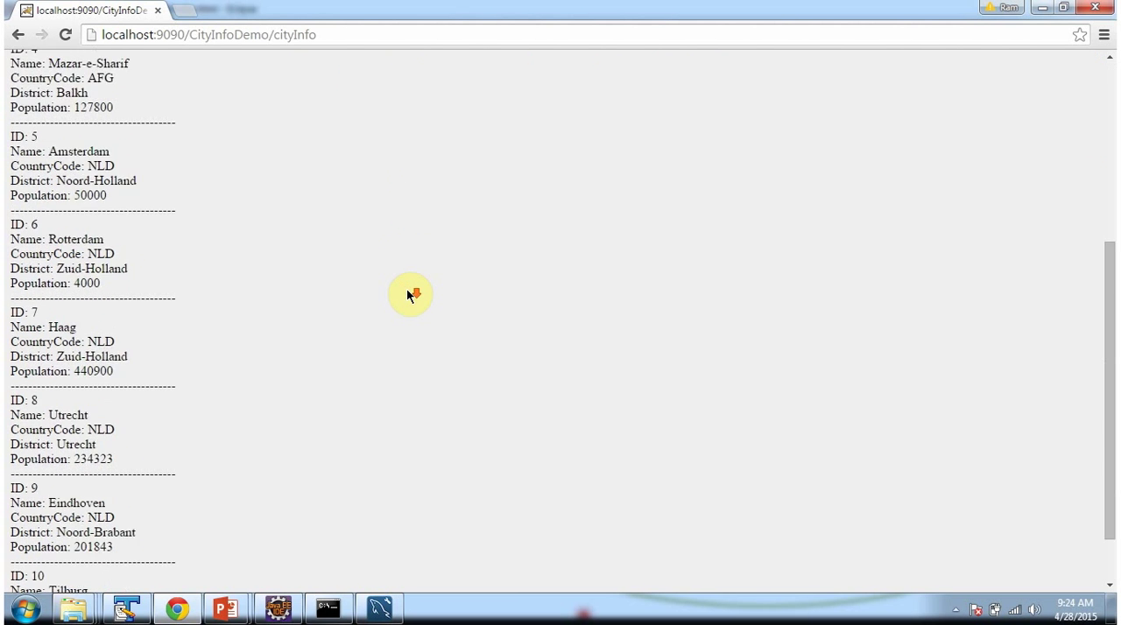
{"action": "scroll", "scroll_direction": "up", "scroll_amount": 3}
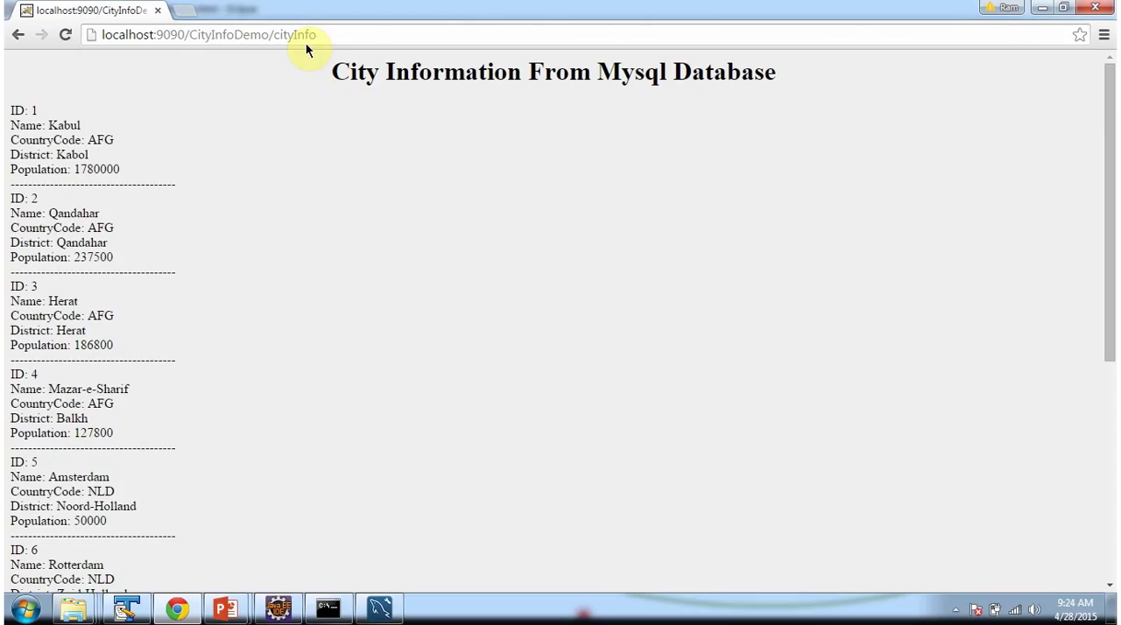
{"action": "double_click", "coordinate": [293, 35]}
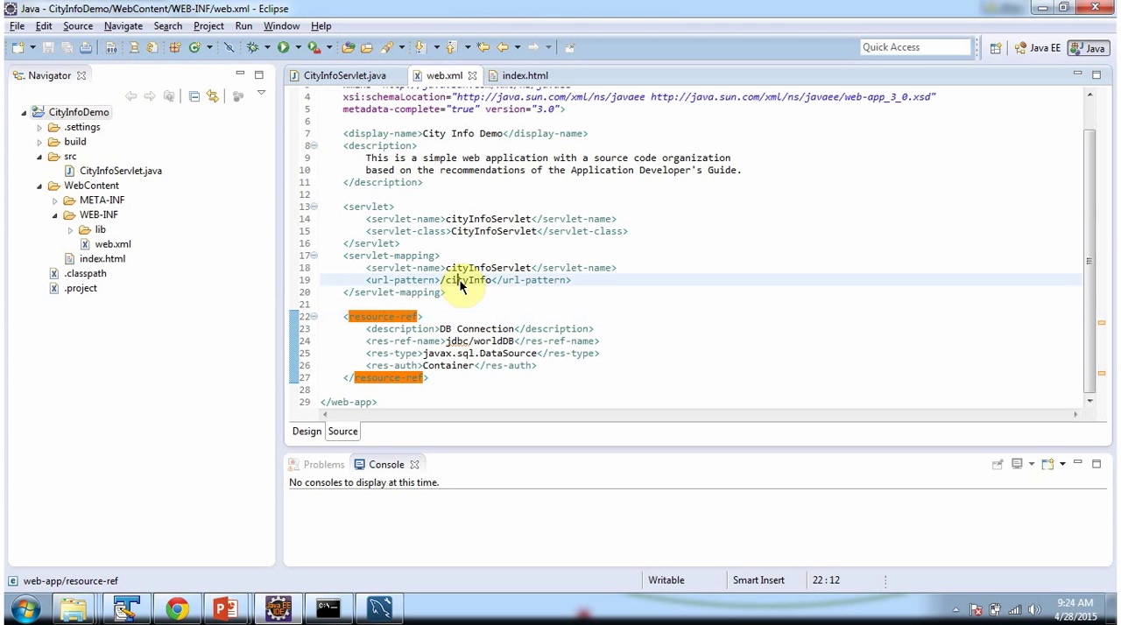
Highlight the /cityInfo url-pattern and CityInfoServlet class name in web.xml
{"action": "double_click", "coordinate": [468, 280]}
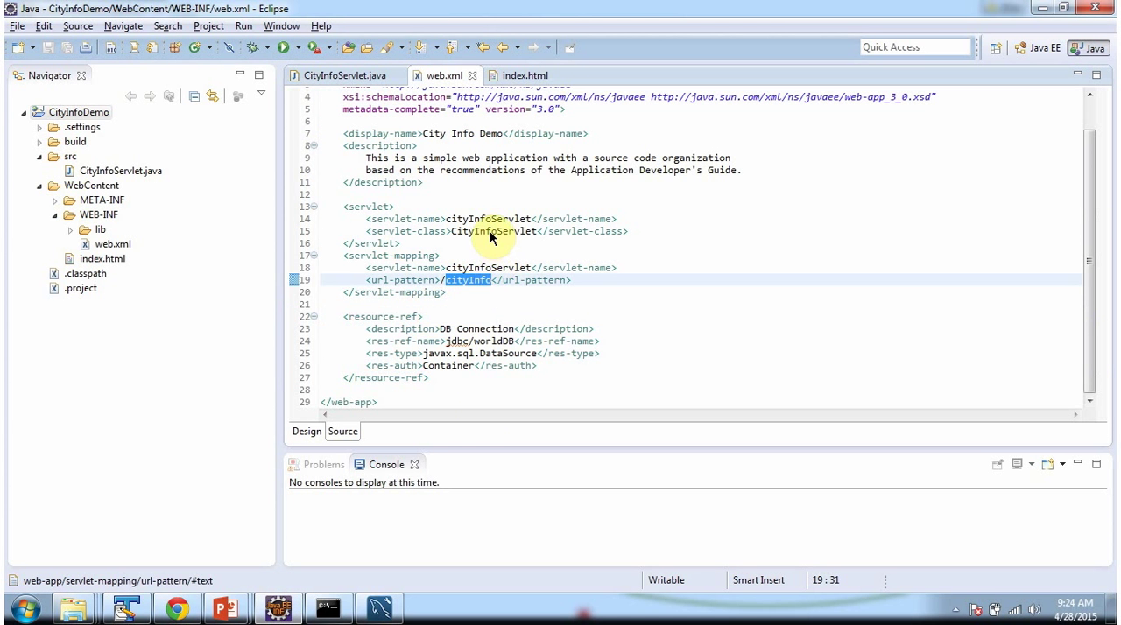
{"action": "double_click", "coordinate": [495, 230]}
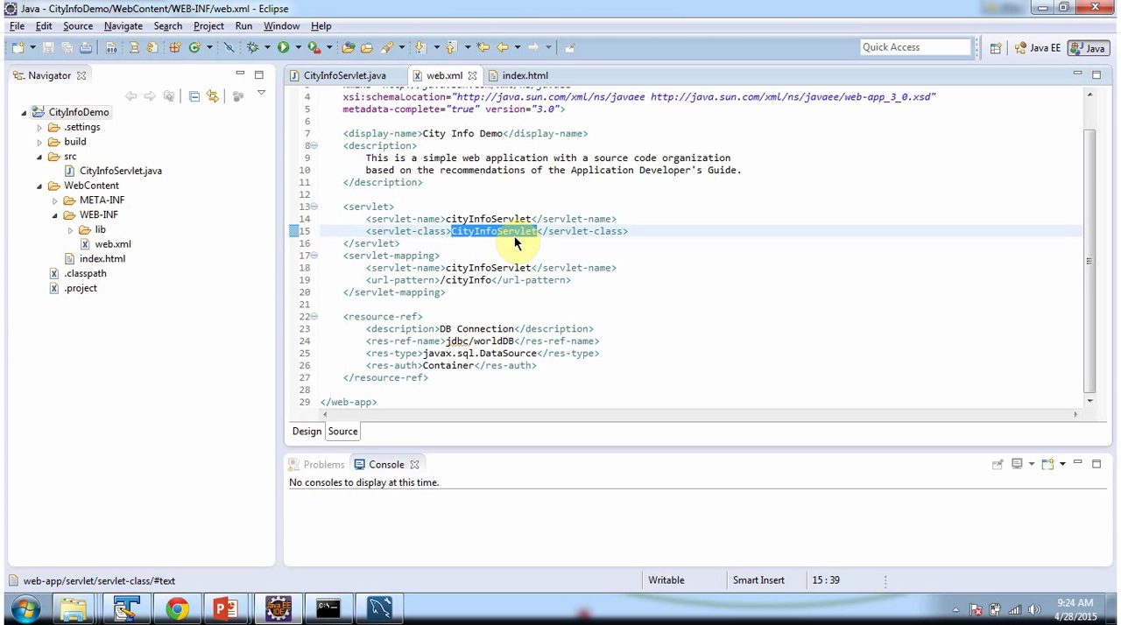
{"action": "mouse_move", "coordinate": [504, 243]}
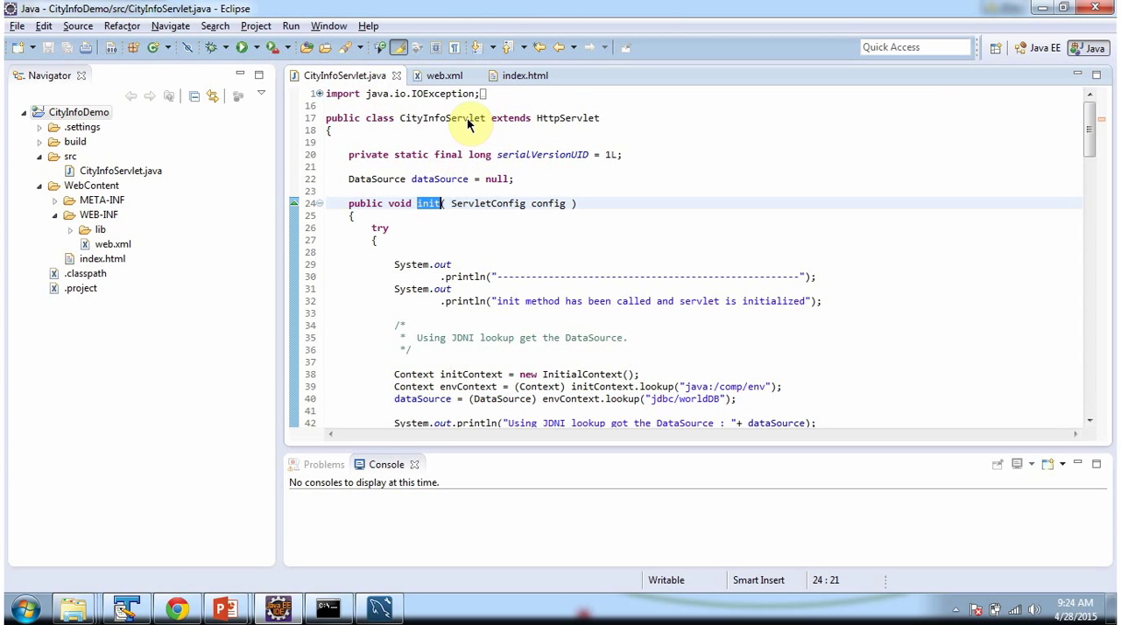
Trace the dataSource and out variables, then jump to the showCityInformation definition
{"action": "scroll", "scroll_direction": "down", "scroll_amount": 3}
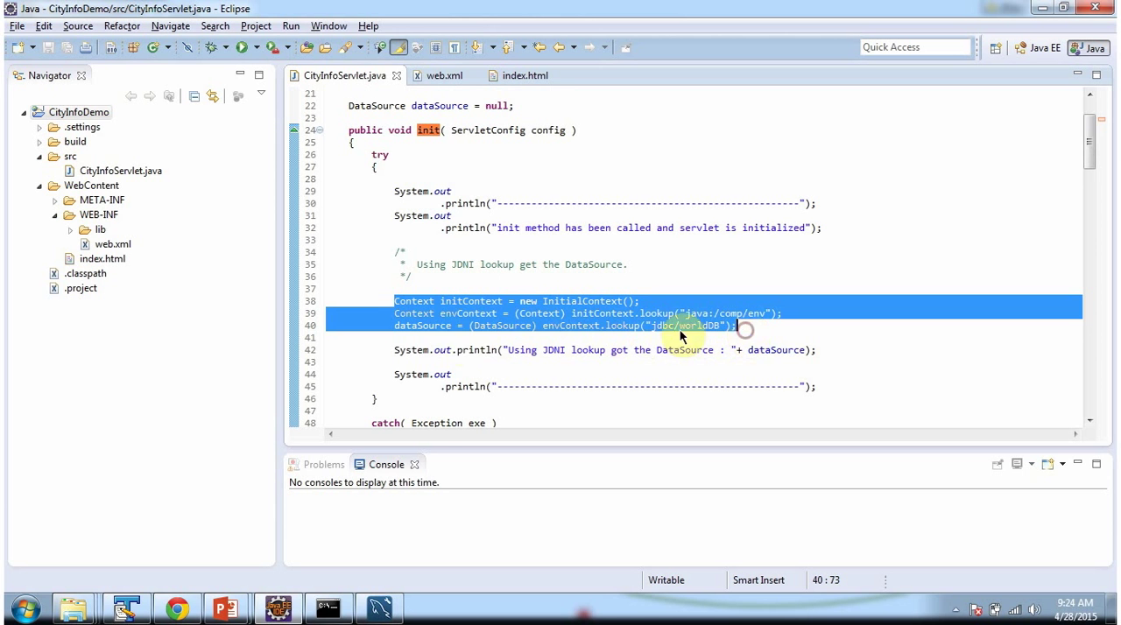
{"action": "double_click", "coordinate": [423, 325]}
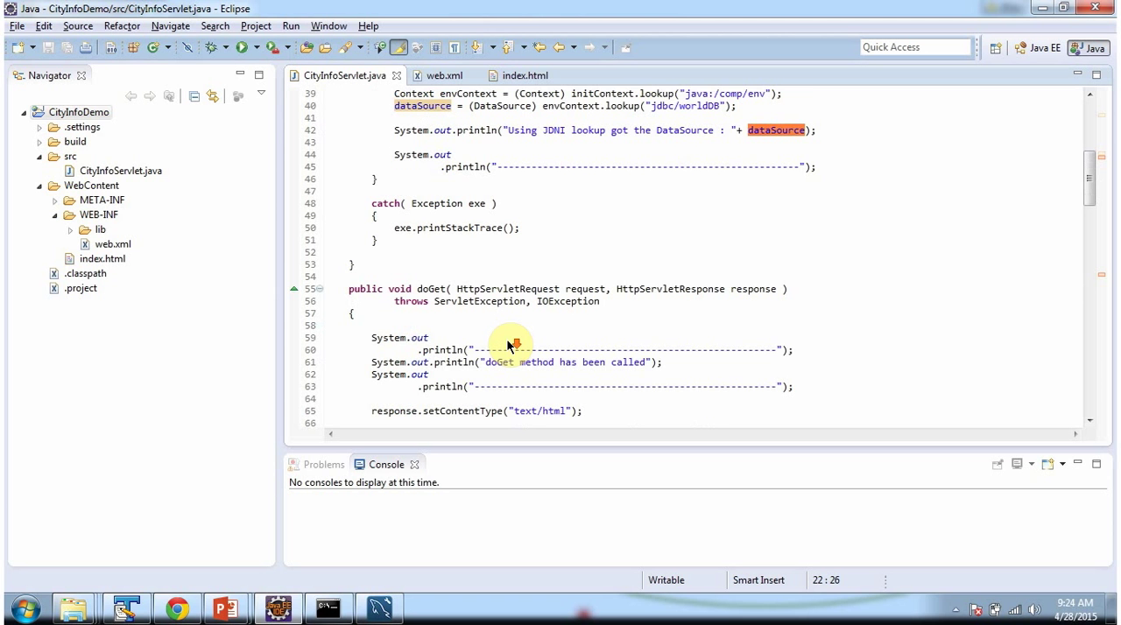
{"action": "mouse_move", "coordinate": [429, 297]}
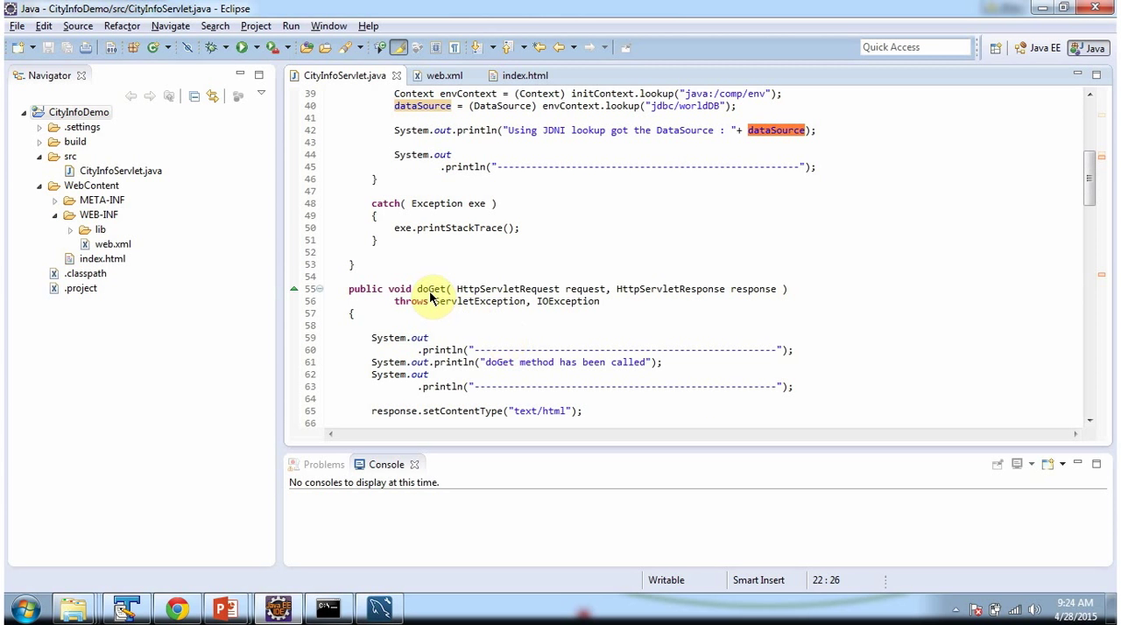
{"action": "scroll", "scroll_direction": "down", "scroll_amount": 3}
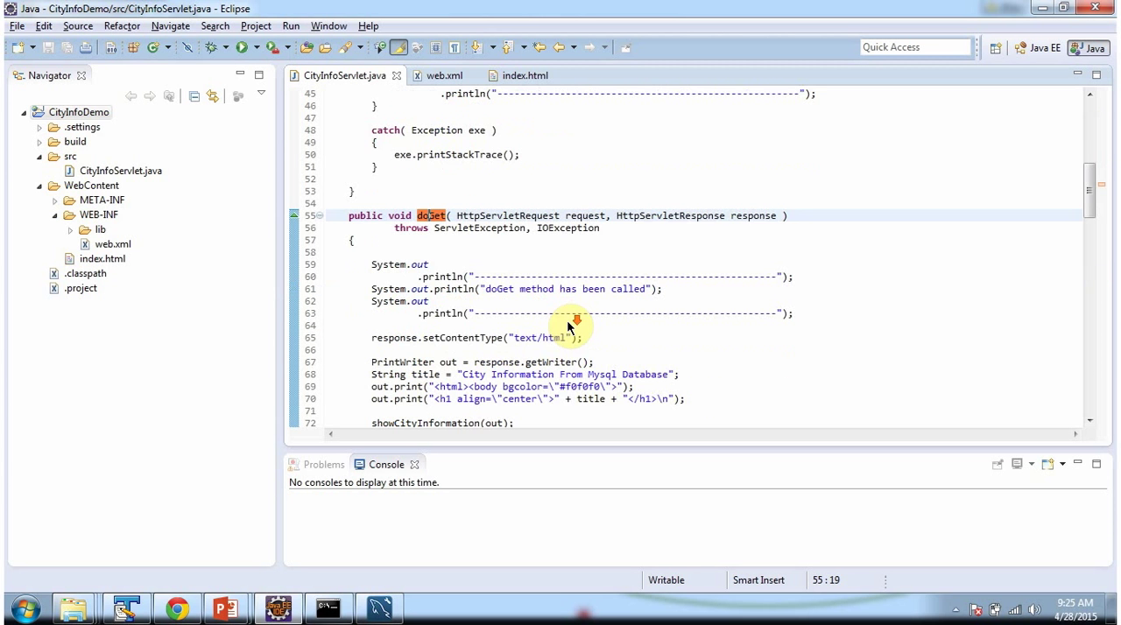
{"action": "scroll", "scroll_direction": "down", "scroll_amount": 3}
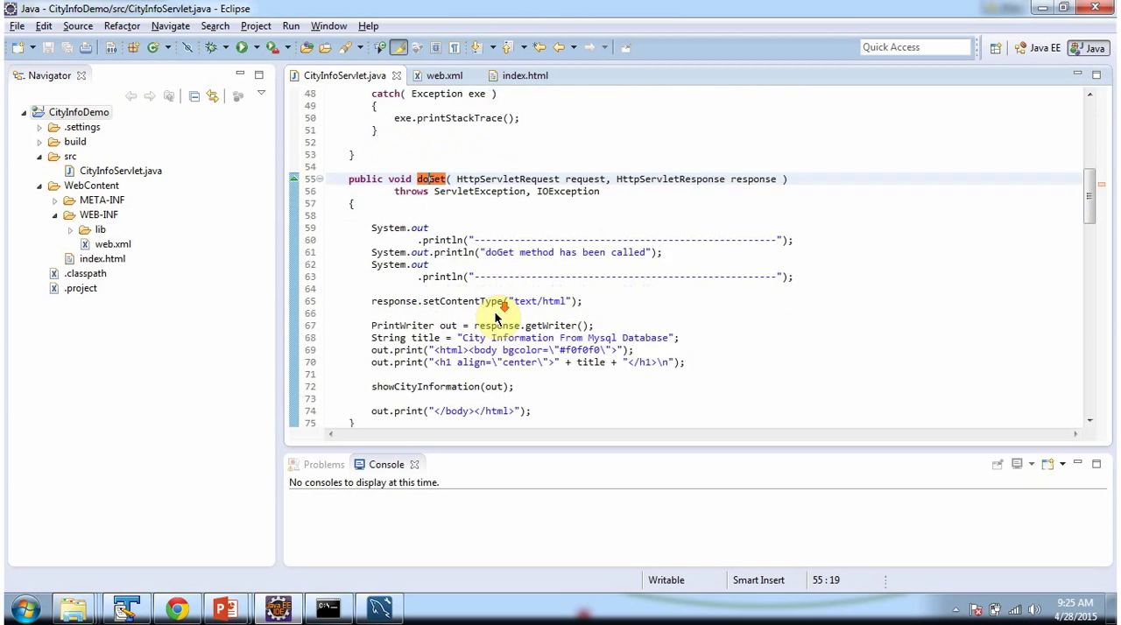
{"action": "scroll", "scroll_direction": "down", "scroll_amount": 3}
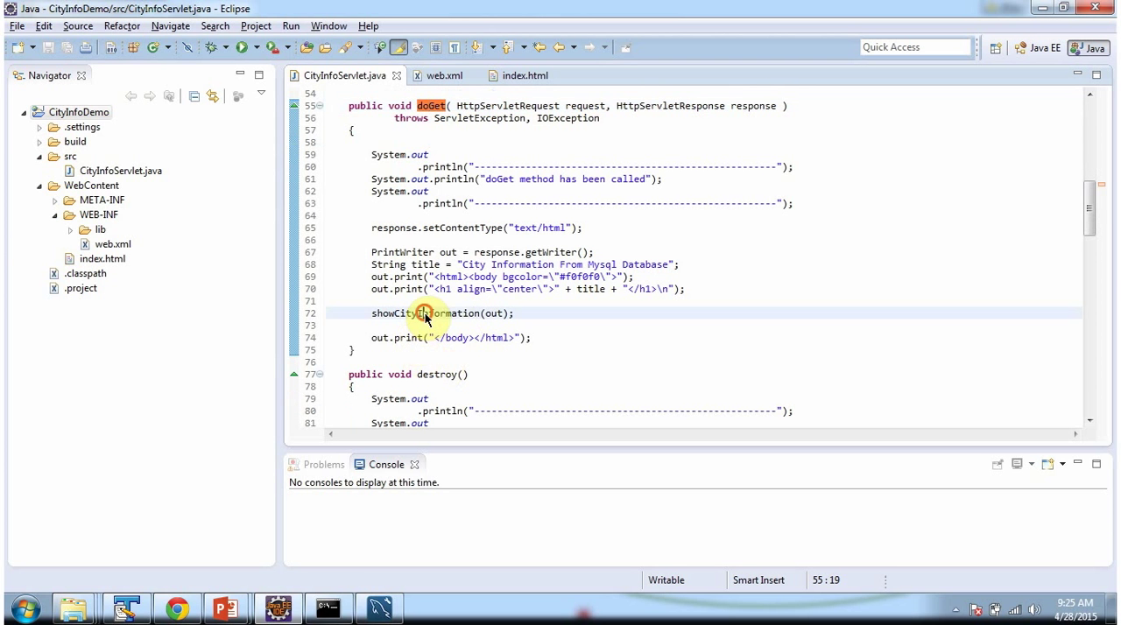
{"action": "double_click", "coordinate": [425, 313]}
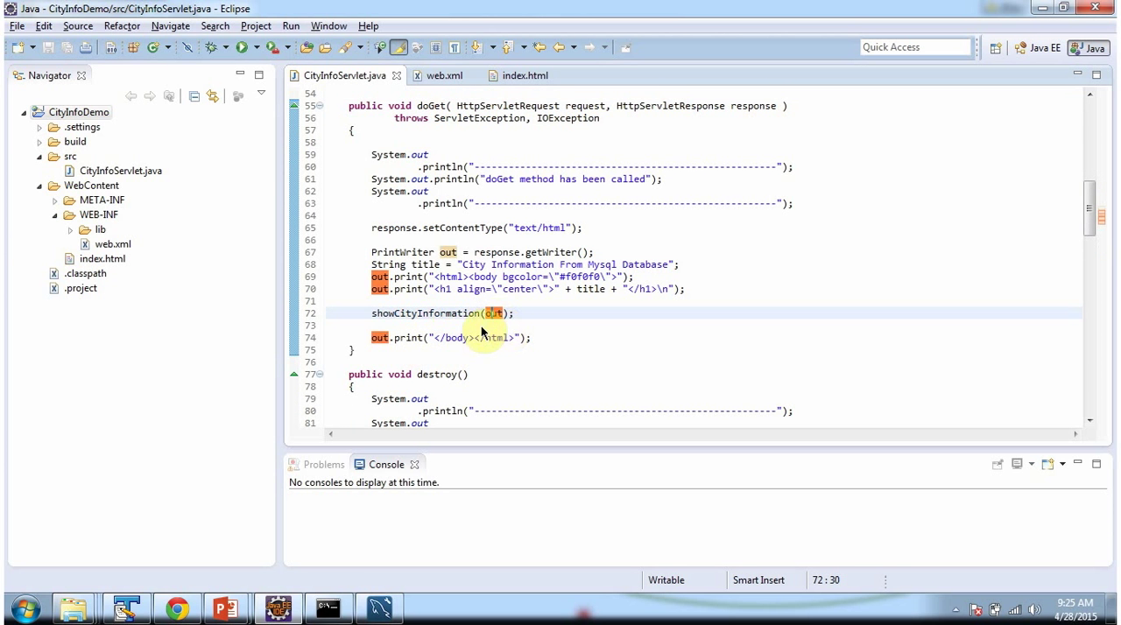
{"action": "double_click", "coordinate": [427, 313]}
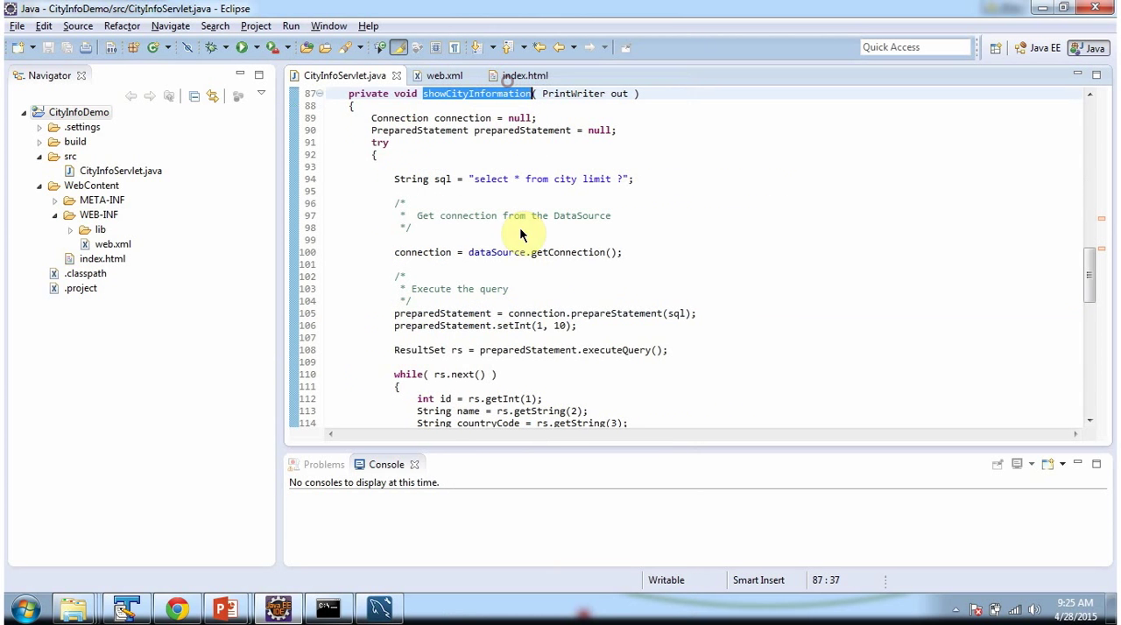
{"action": "mouse_move", "coordinate": [451, 105]}
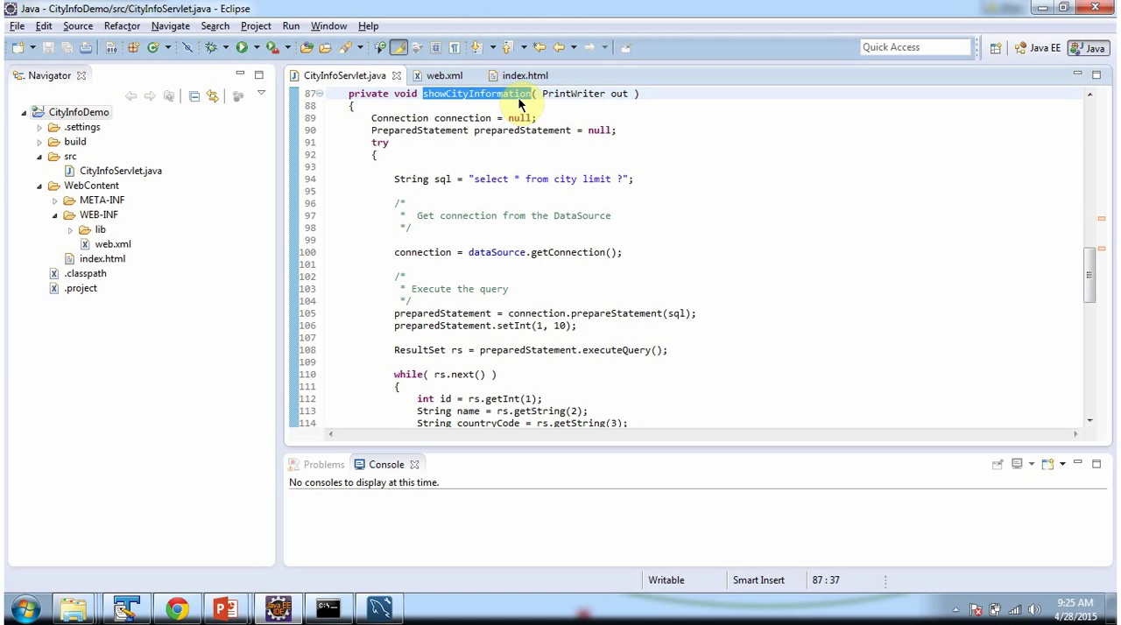
{"action": "left_click", "coordinate": [438, 252]}
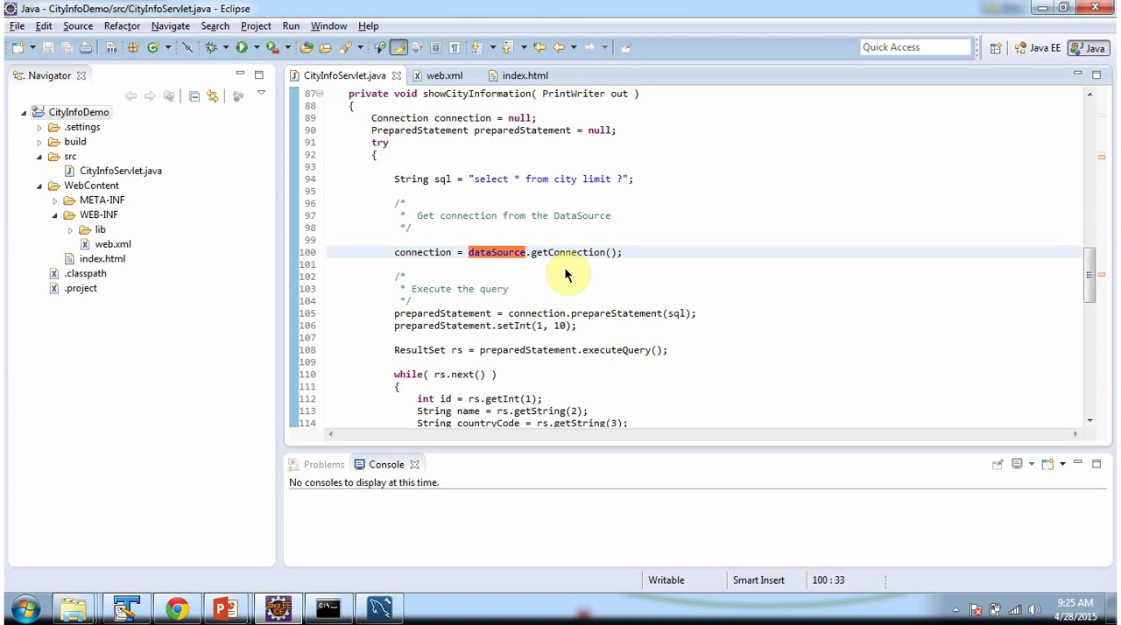
{"action": "scroll", "scroll_direction": "down", "scroll_amount": 3}
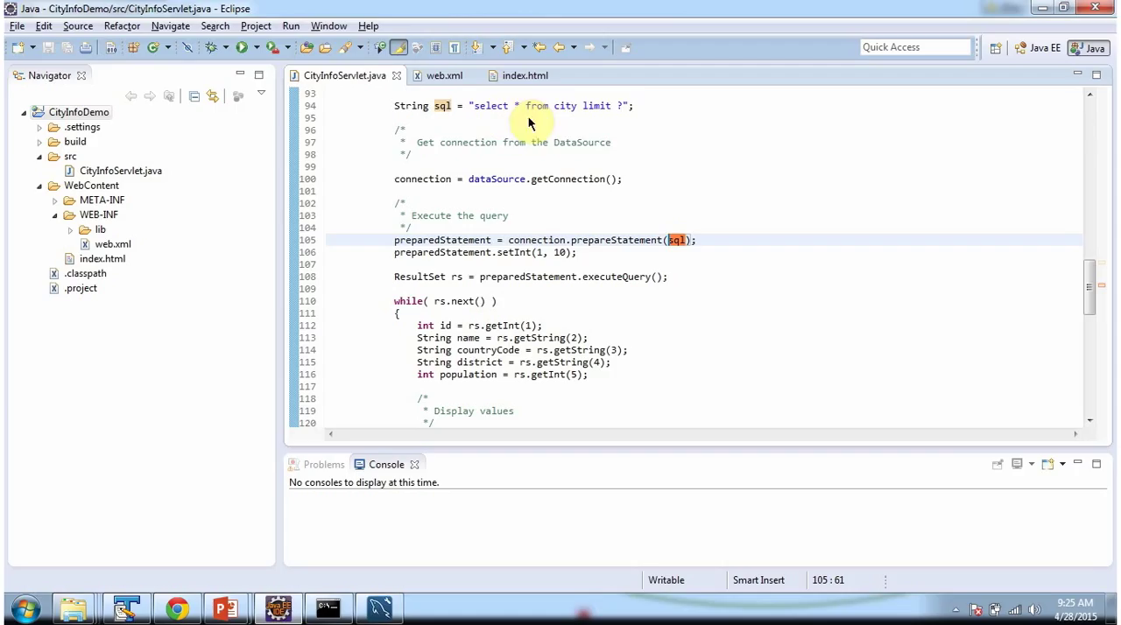
{"action": "mouse_move", "coordinate": [626, 114]}
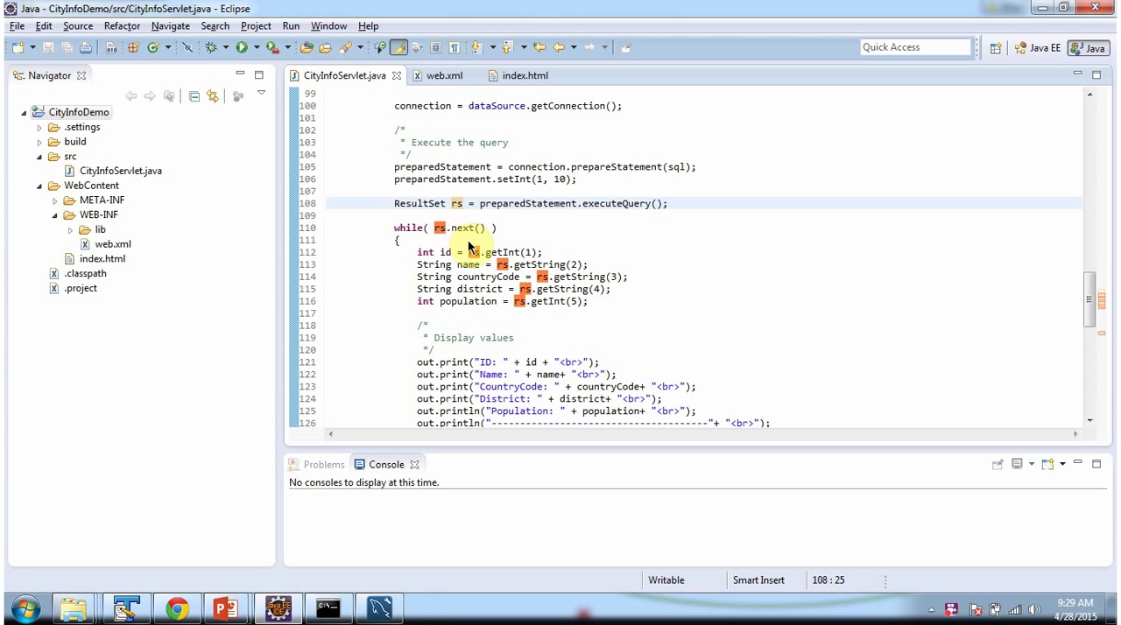
{"action": "scroll", "scroll_direction": "down", "scroll_amount": 3}
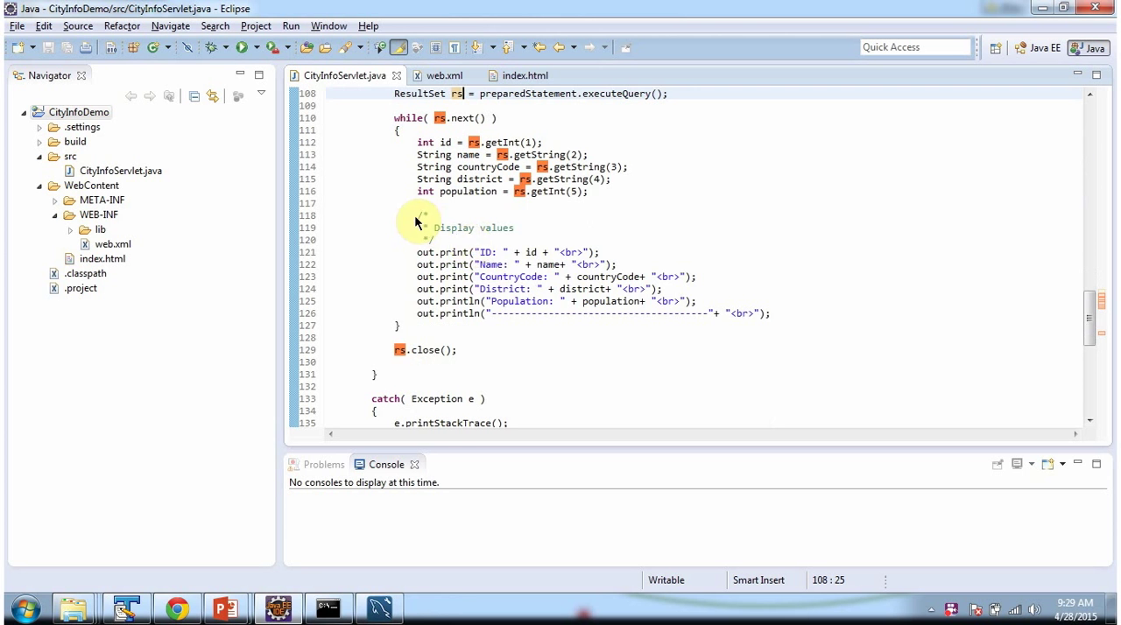
{"action": "left_click_drag", "start_coordinate": [419, 214], "coordinate": [770, 314]}
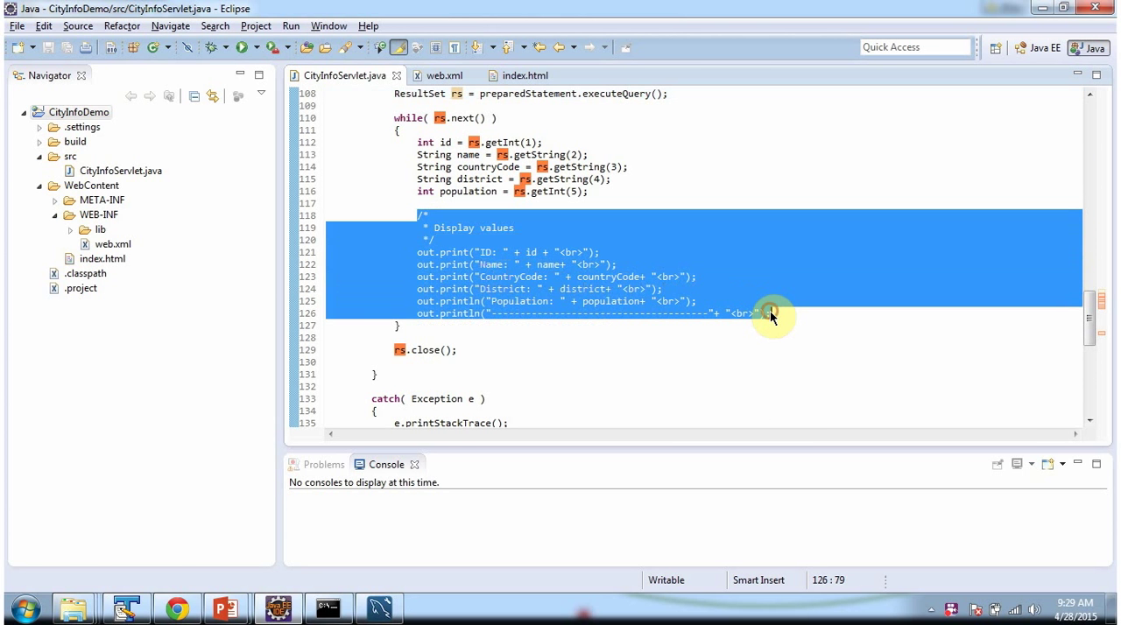
{"action": "mouse_move", "coordinate": [167, 595]}
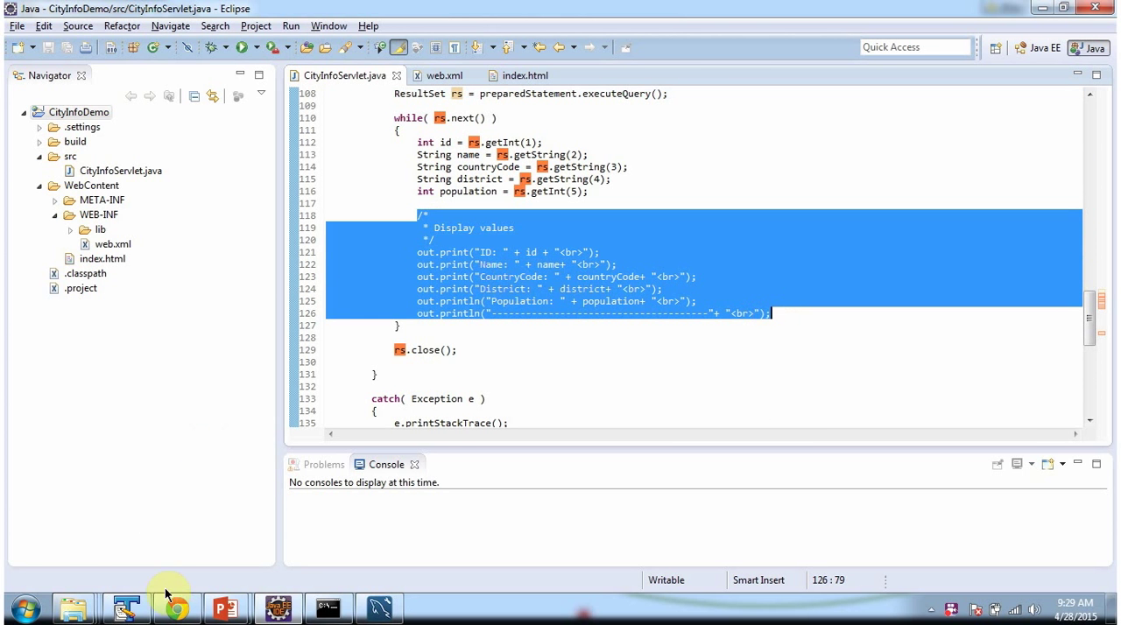
{"action": "left_click", "coordinate": [175, 607]}
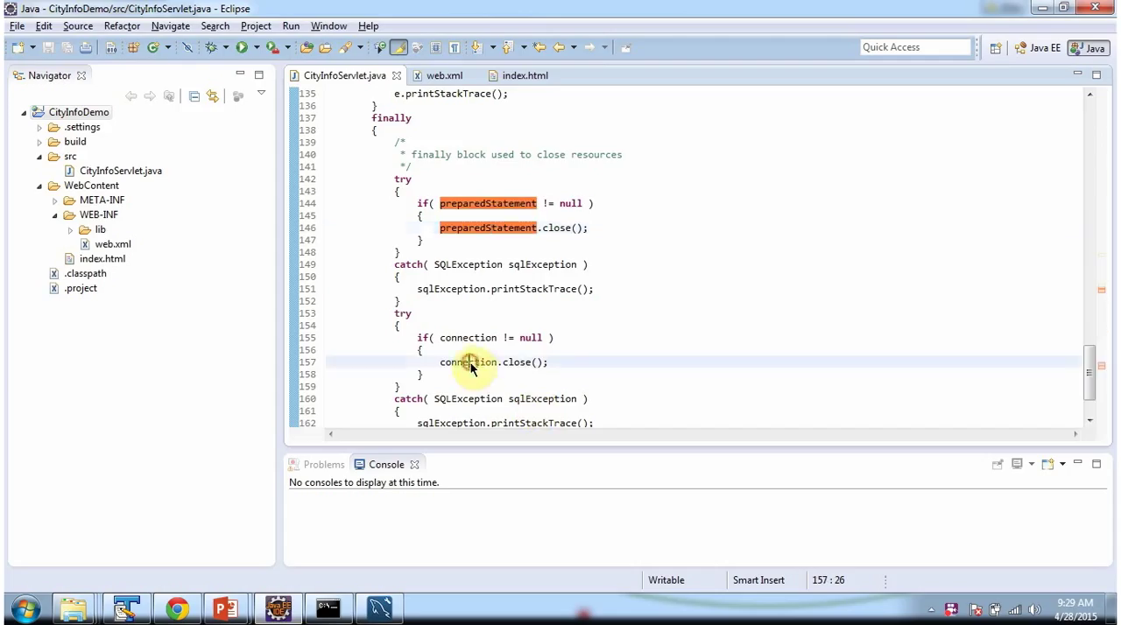
{"action": "left_click", "coordinate": [468, 362]}
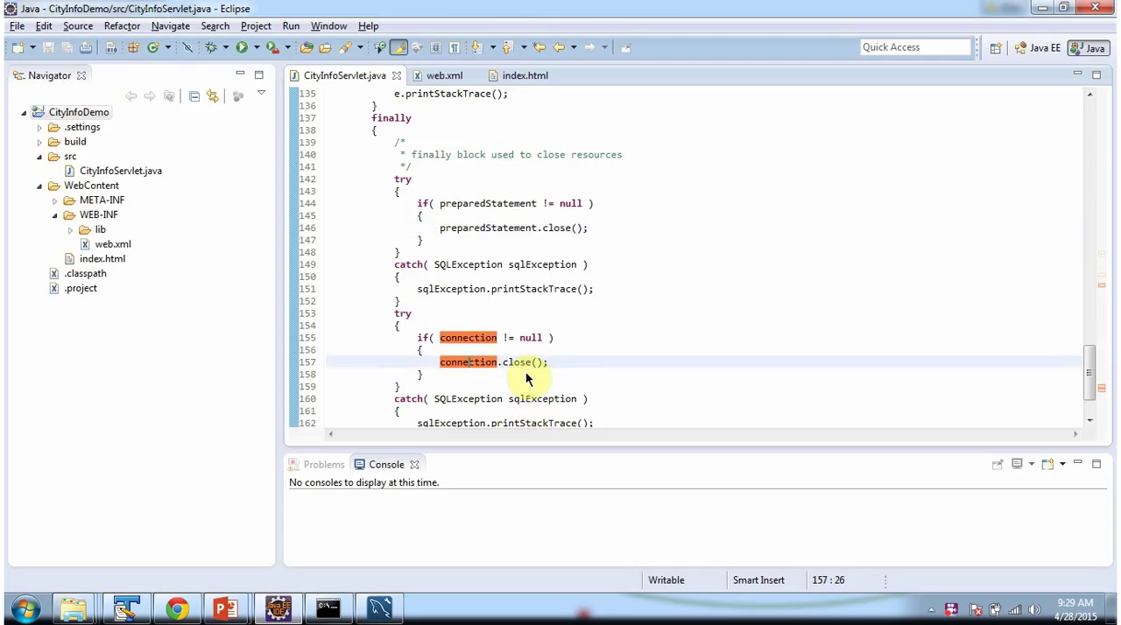